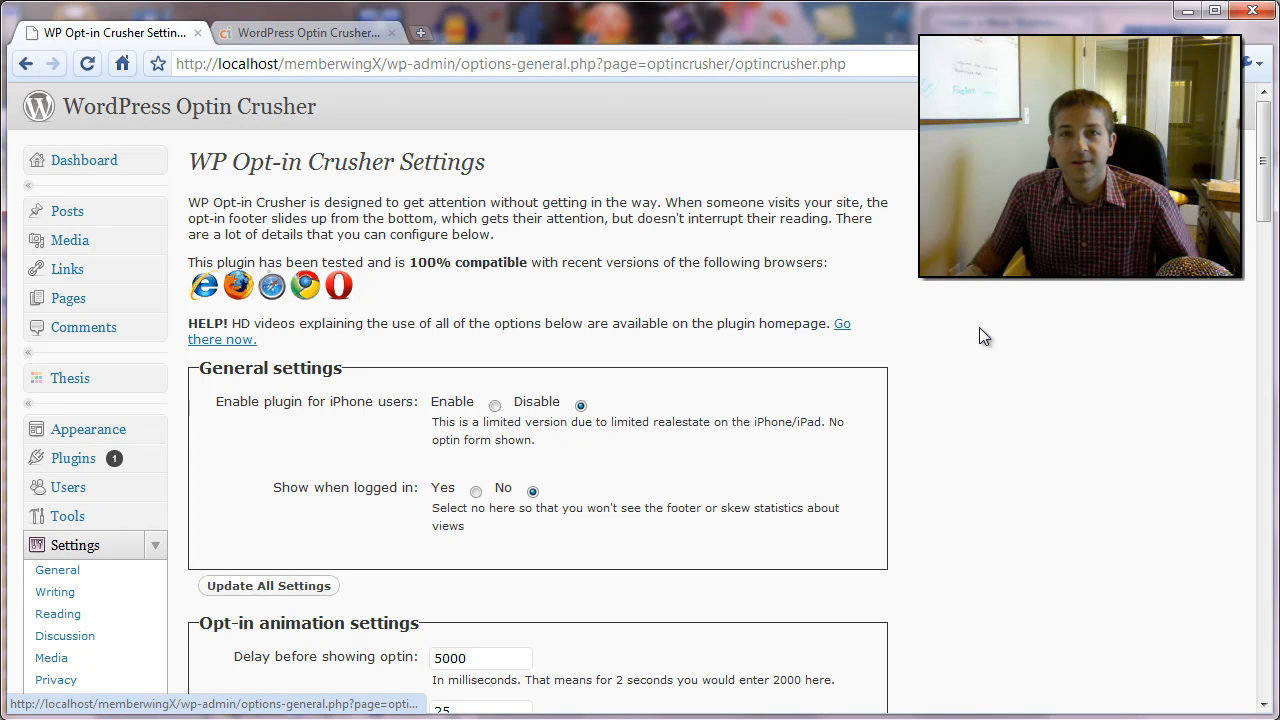
{"action": "mouse_move", "coordinate": [980, 388]}
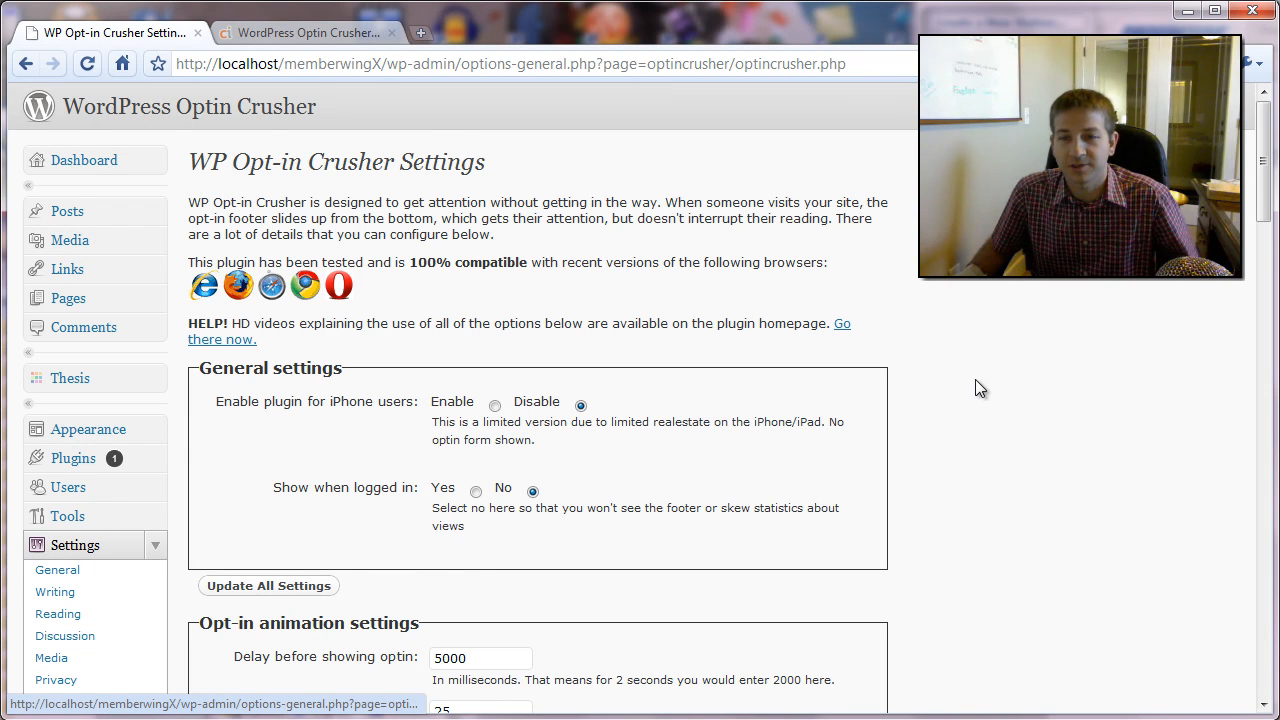
- Set Show when logged in to Yes for the opt-in footer and save the settings
{"action": "scroll", "scroll_direction": "down", "scroll_amount": 3}
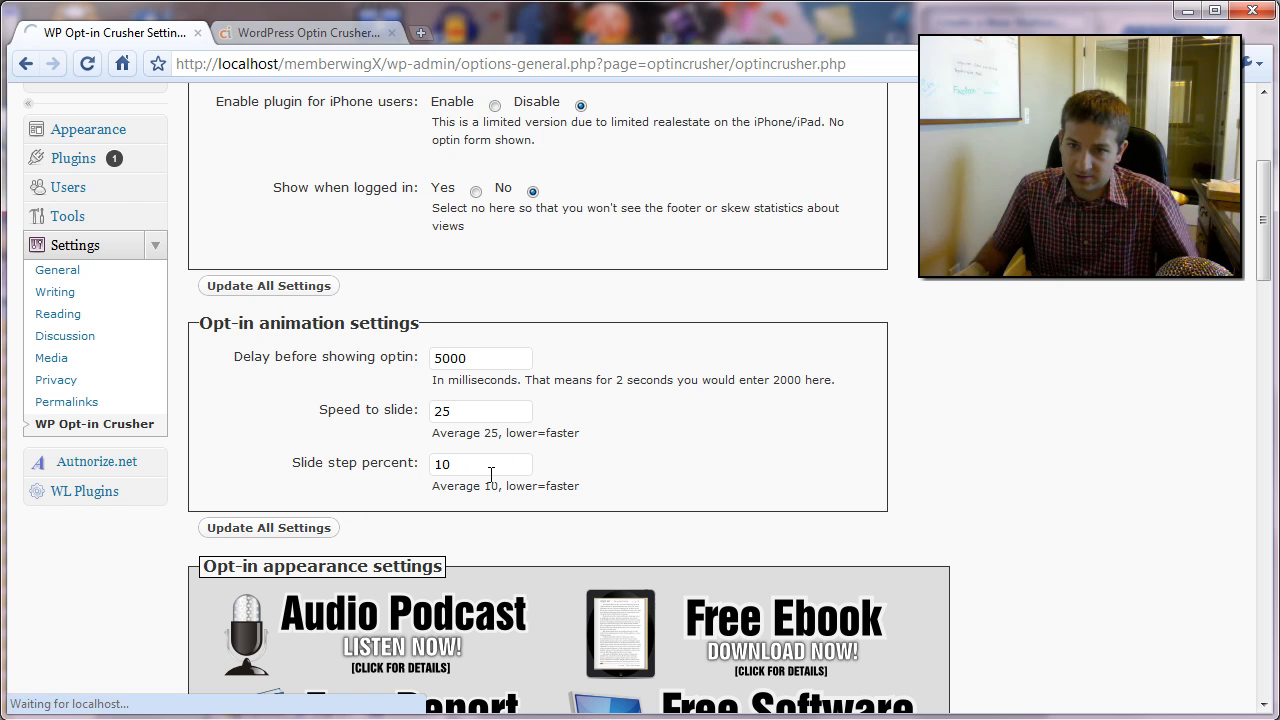
{"action": "left_click", "coordinate": [268, 527]}
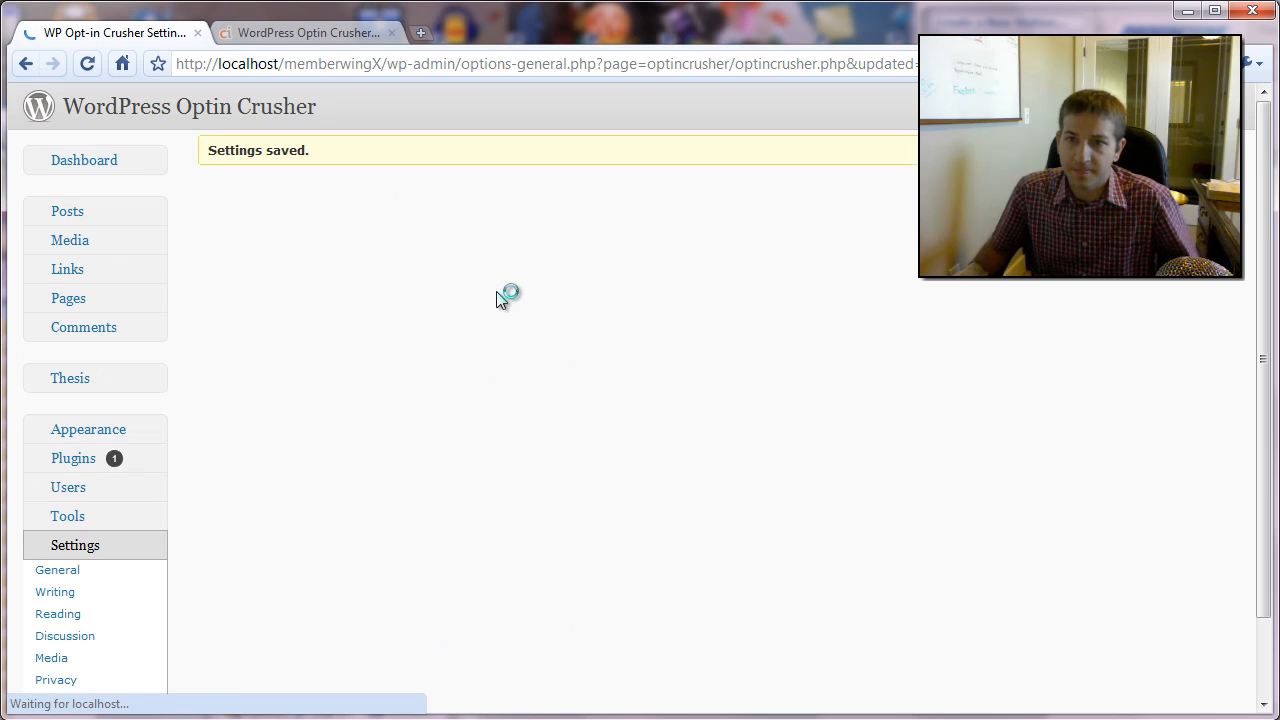
{"action": "scroll", "scroll_direction": "down", "scroll_amount": 3}
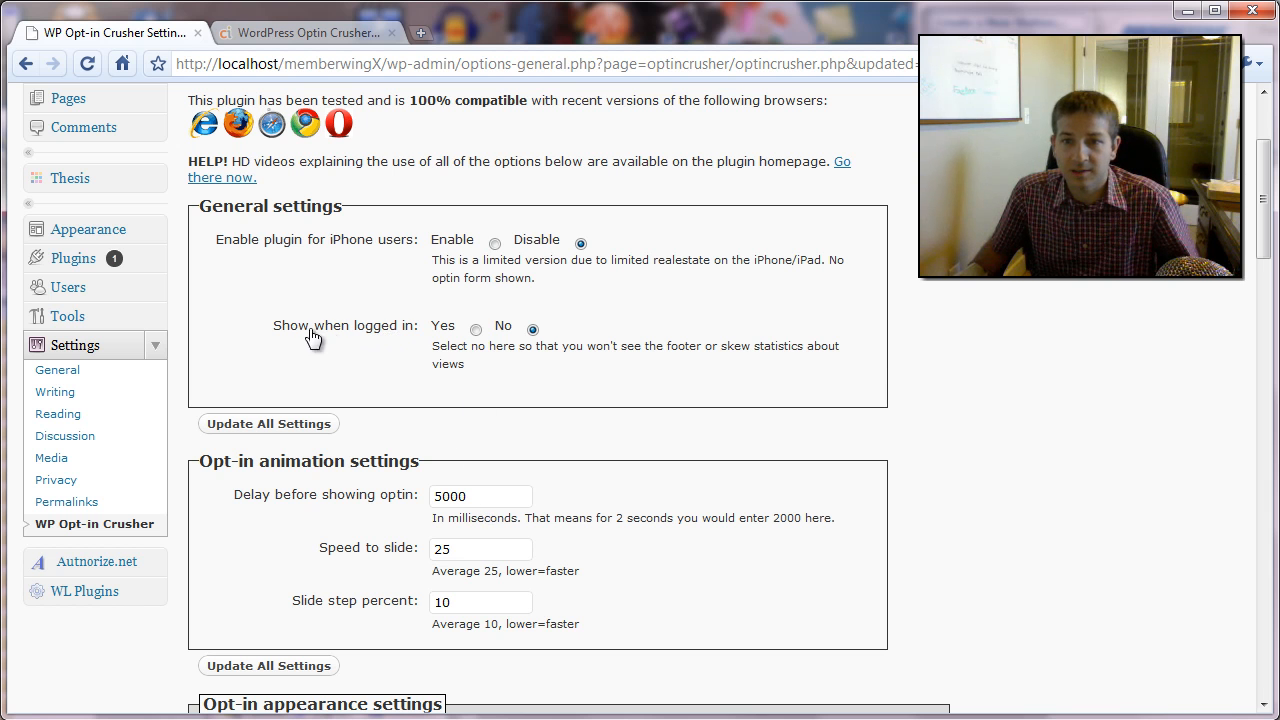
{"action": "mouse_move", "coordinate": [475, 331]}
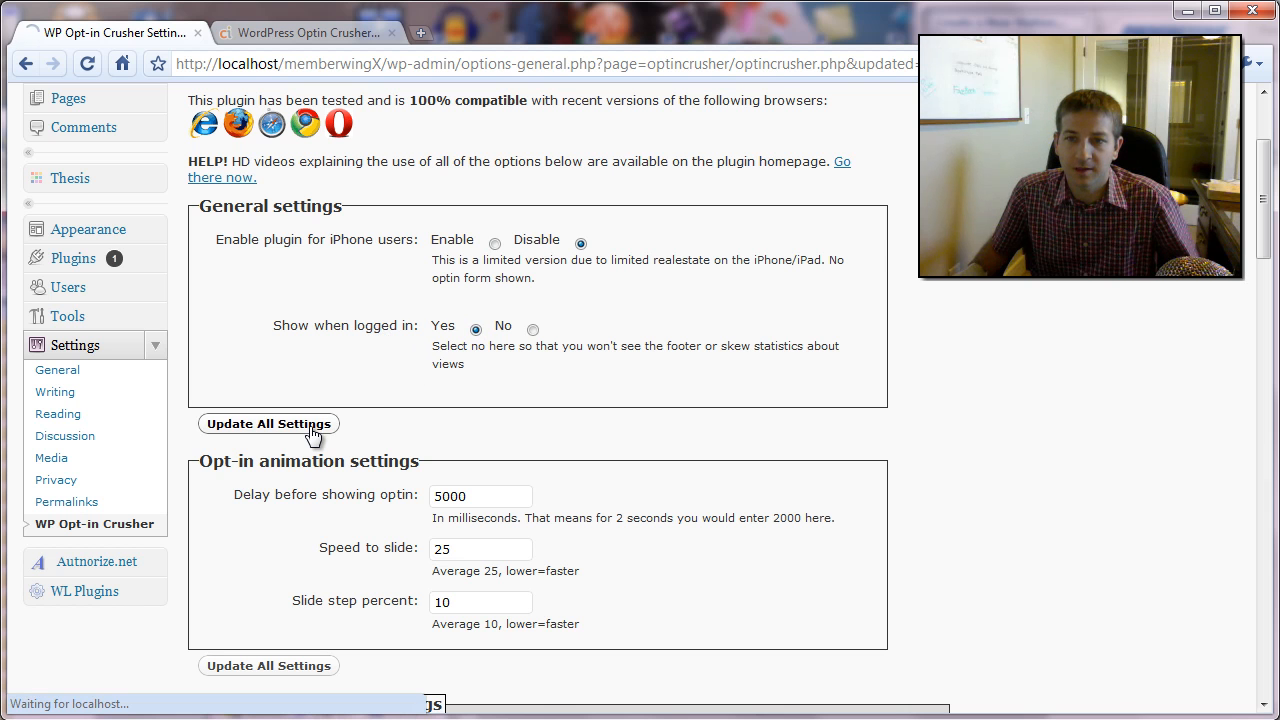
{"action": "left_click", "coordinate": [268, 423]}
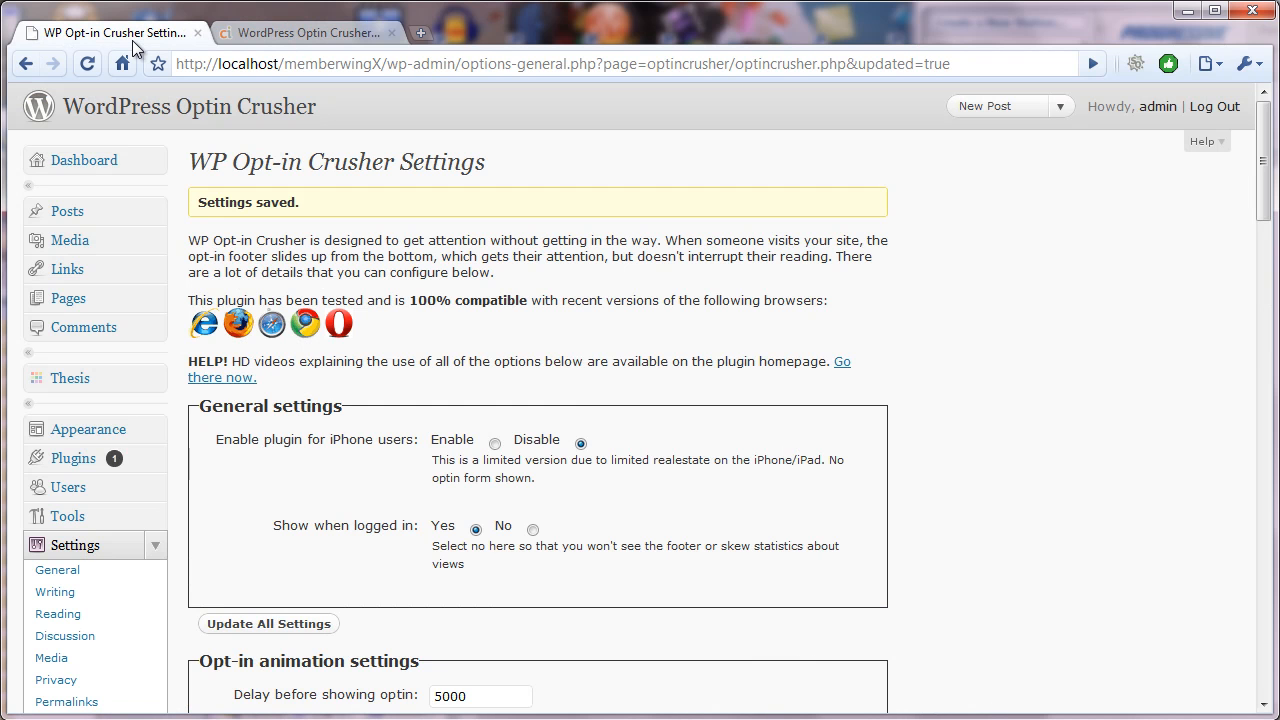
{"action": "left_click", "coordinate": [300, 32]}
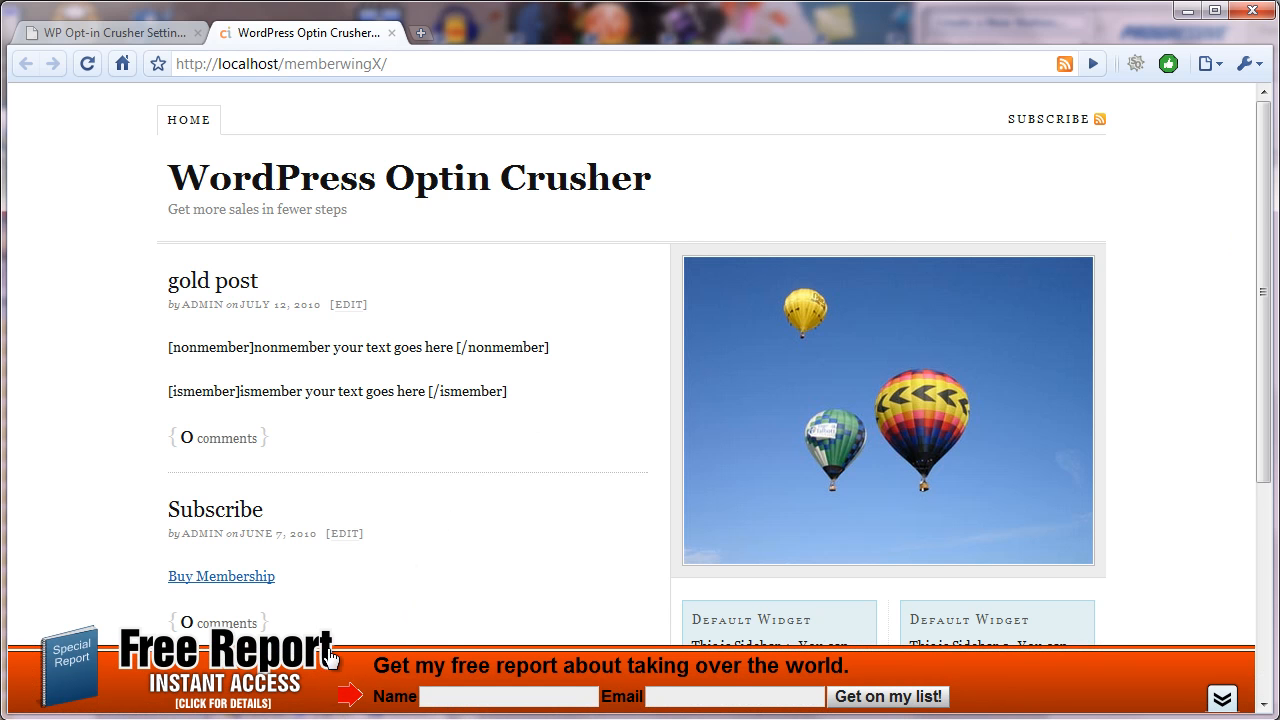
{"action": "mouse_move", "coordinate": [332, 641]}
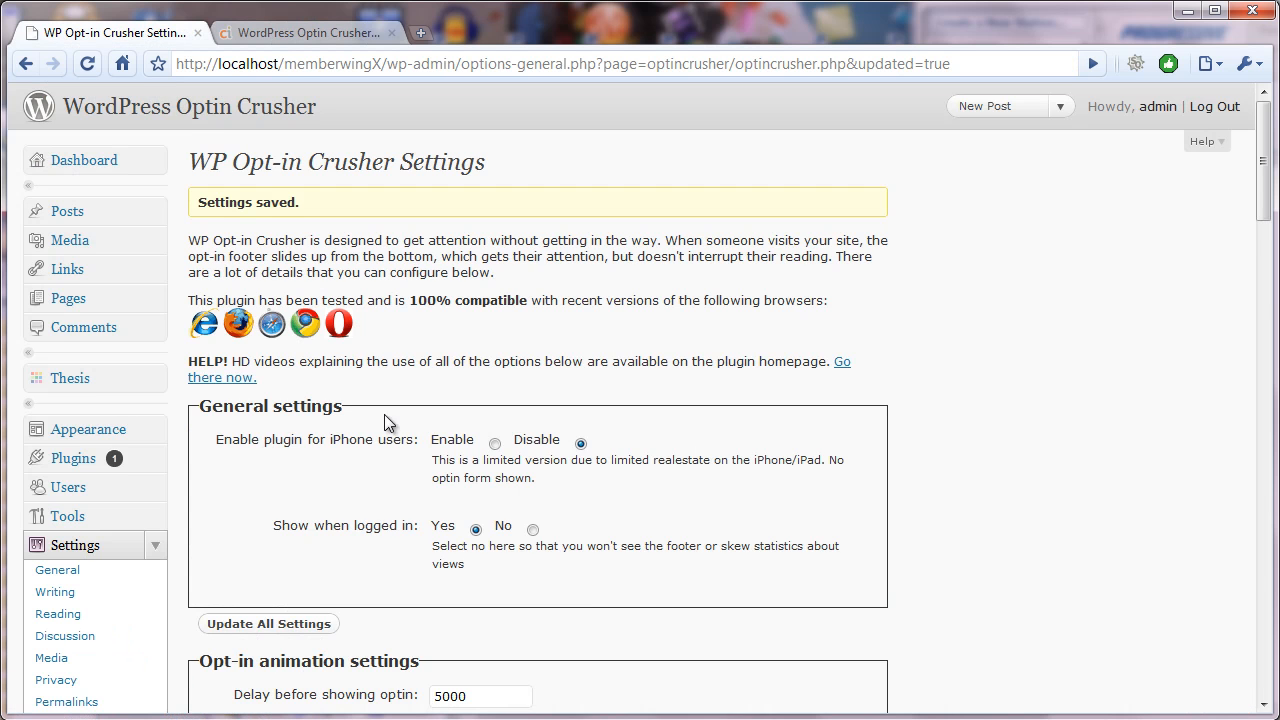
- Replace the 5000 opt-in delay with 200 milliseconds and save the plugin settings
{"action": "scroll", "scroll_direction": "down", "scroll_amount": 3}
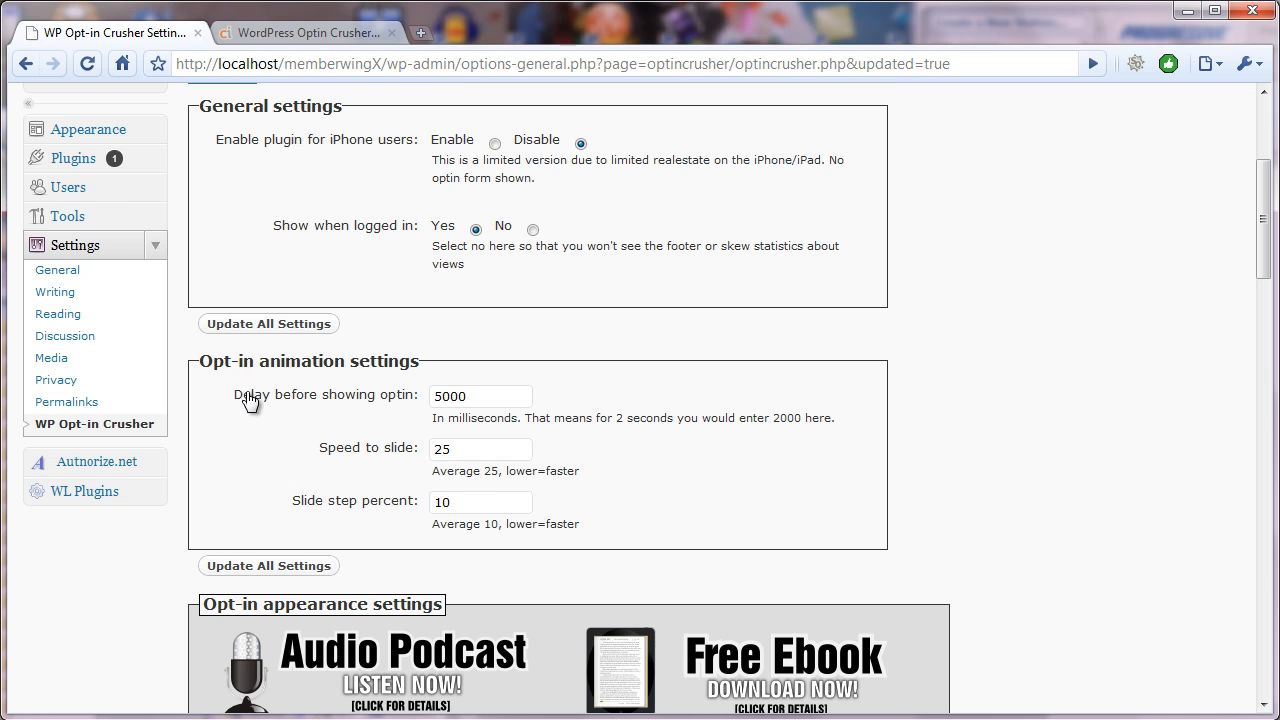
{"action": "mouse_move", "coordinate": [372, 405]}
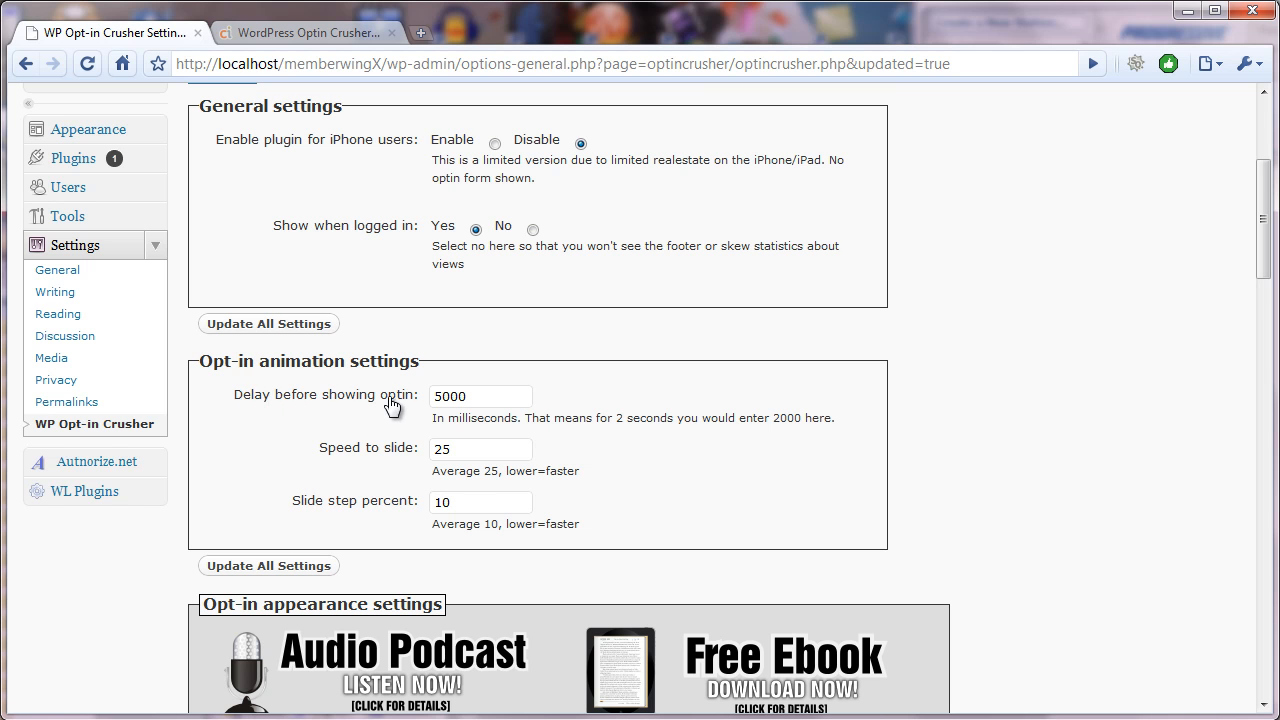
{"action": "left_click", "coordinate": [479, 395]}
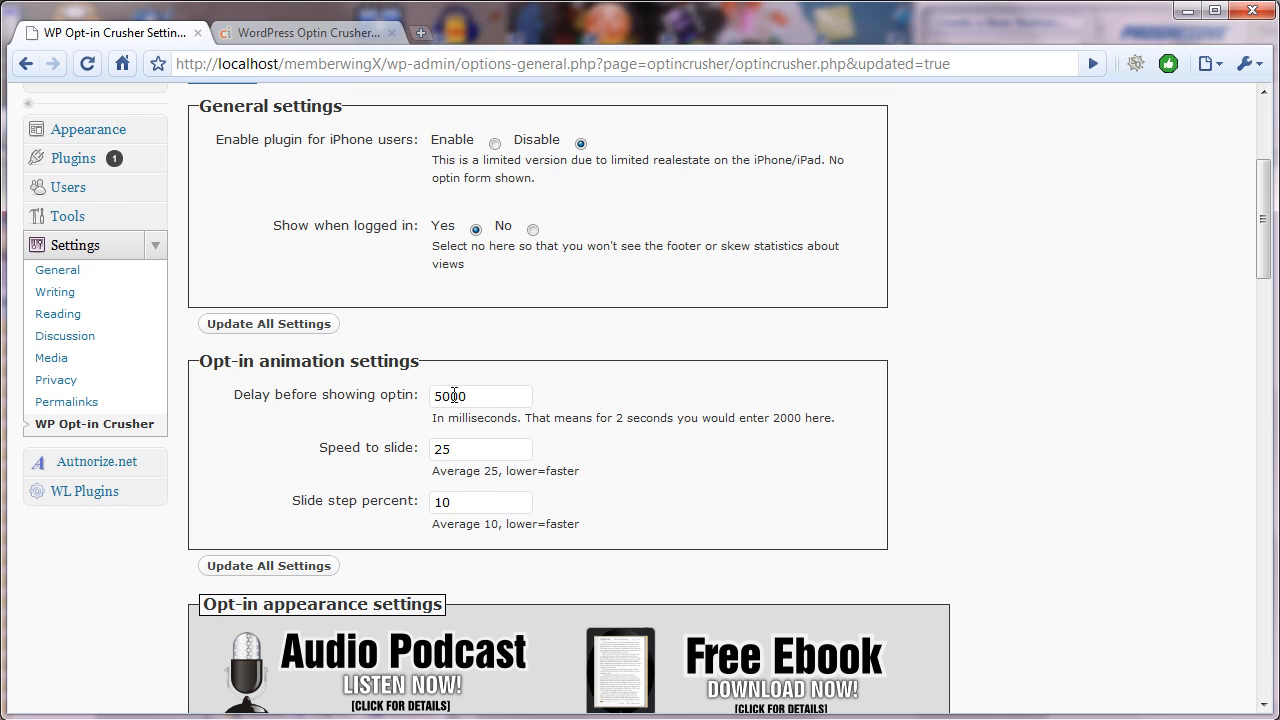
{"action": "left_click", "coordinate": [480, 395]}
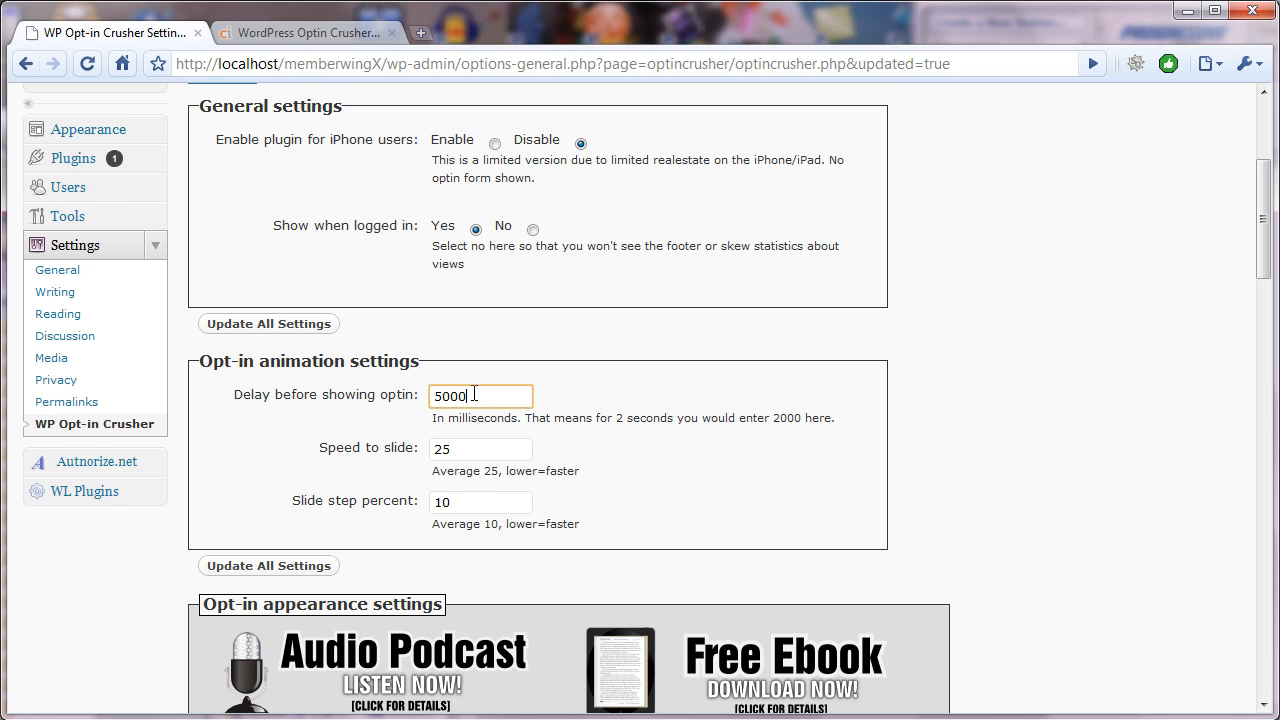
{"action": "double_click", "coordinate": [465, 396]}
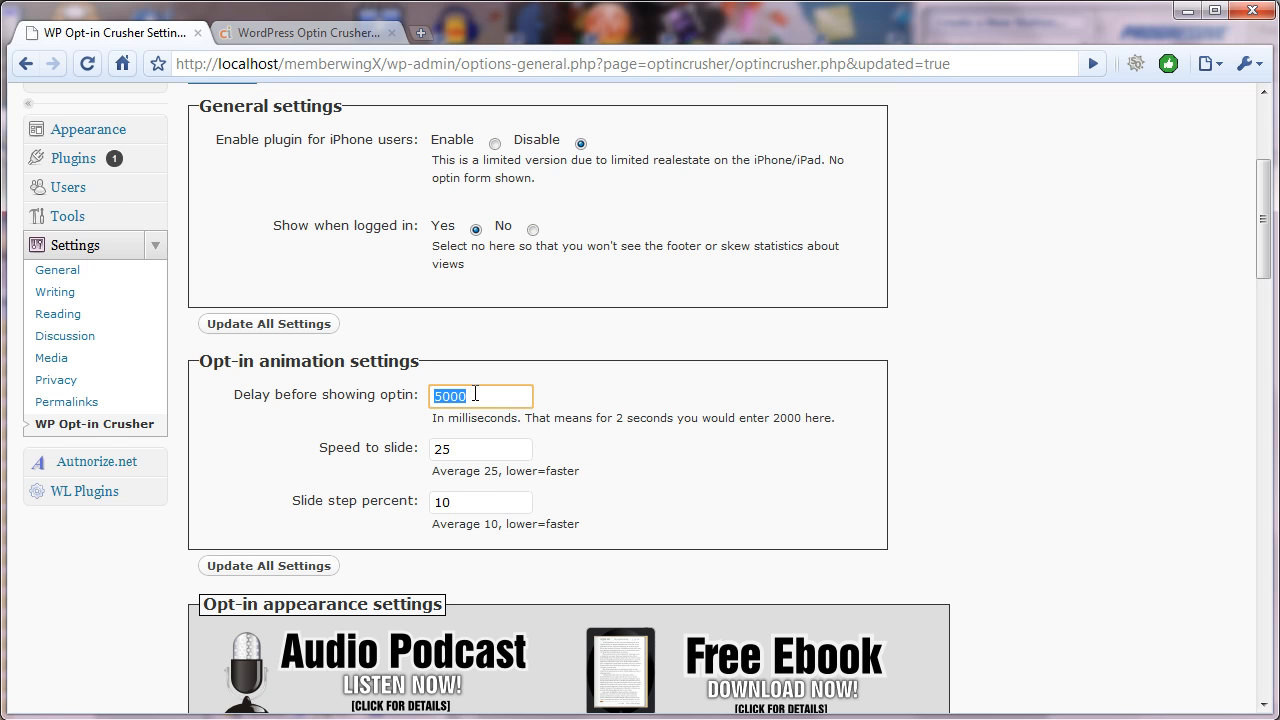
{"action": "left_click", "coordinate": [480, 395]}
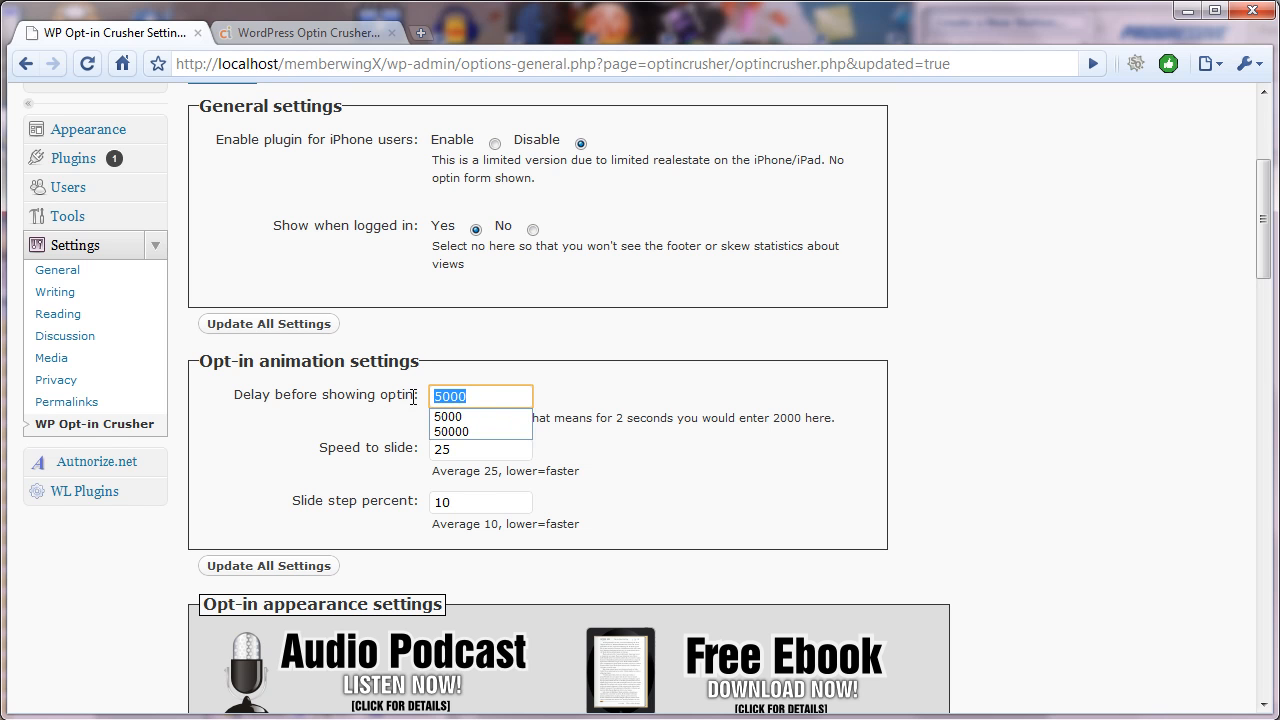
{"action": "type", "text": "150"}
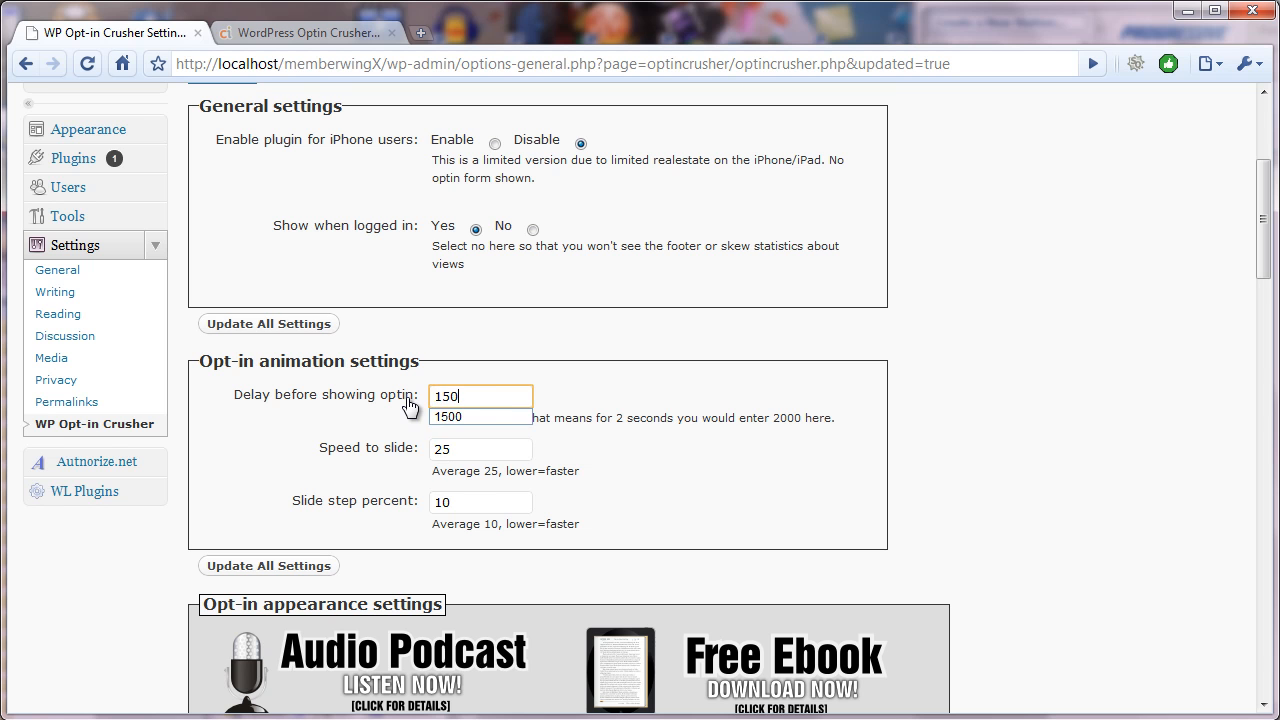
{"action": "type", "text": "2000"}
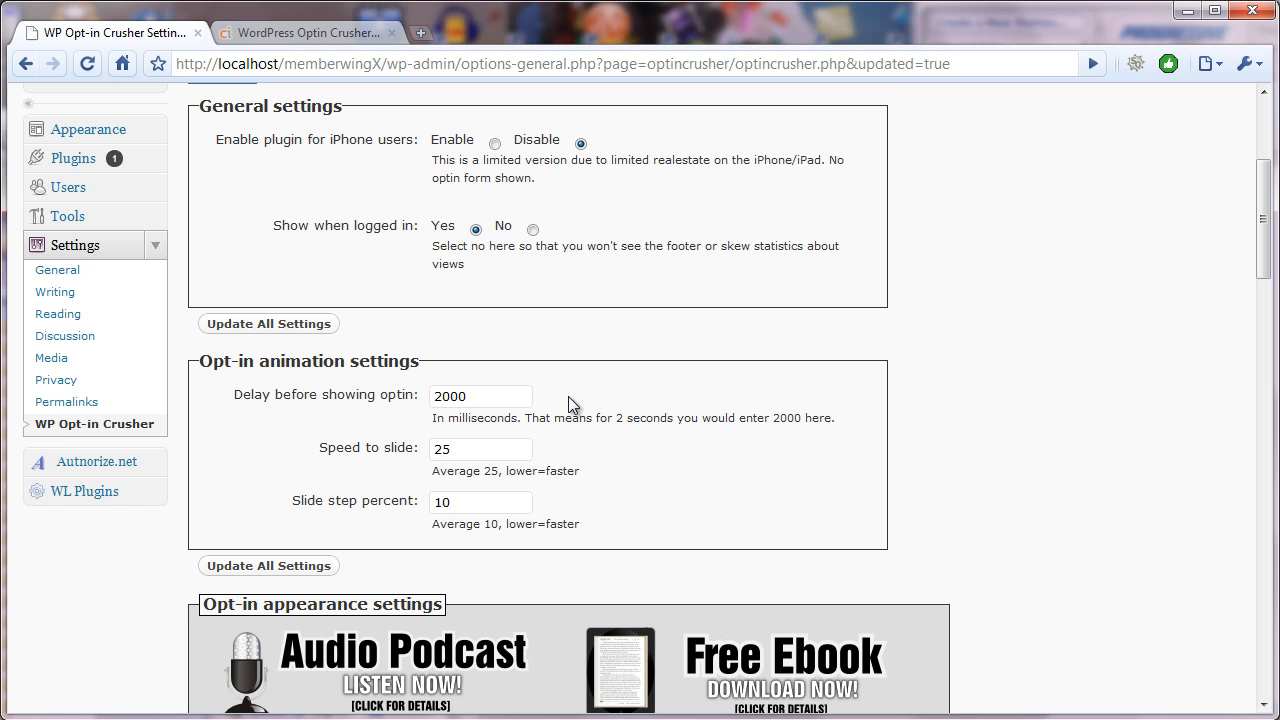
{"action": "left_click", "coordinate": [480, 396]}
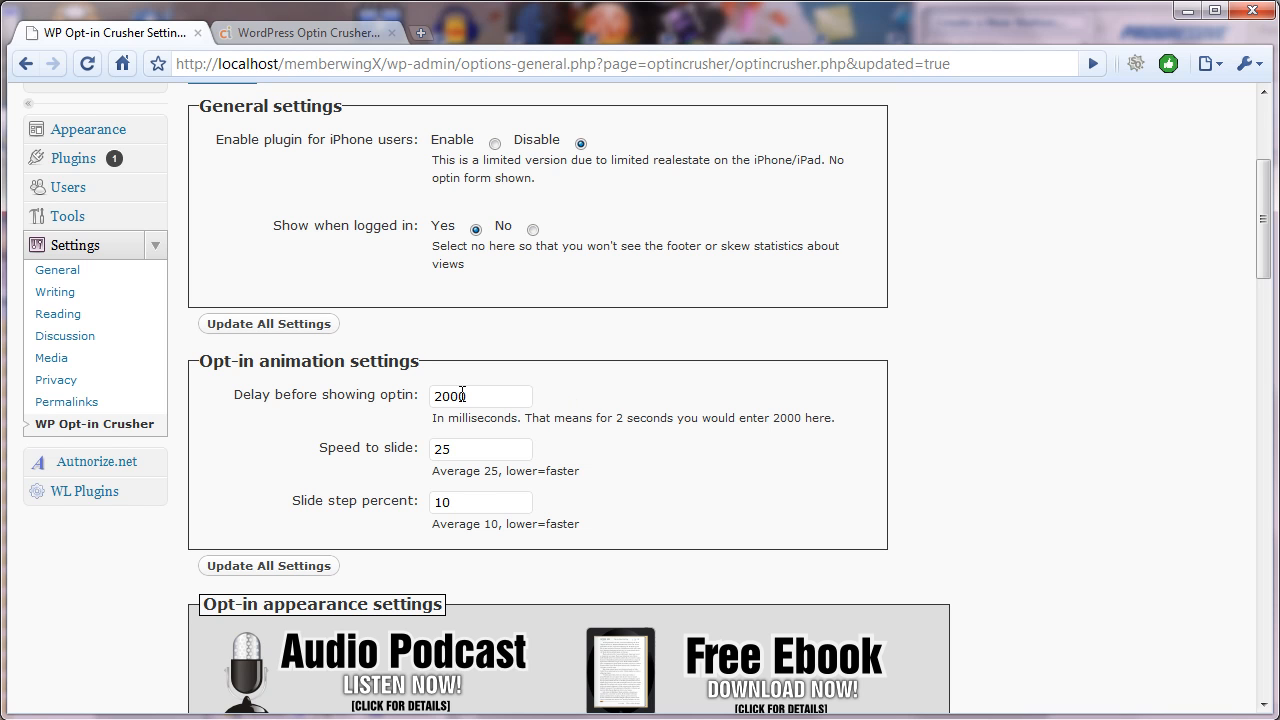
{"action": "mouse_move", "coordinate": [513, 452]}
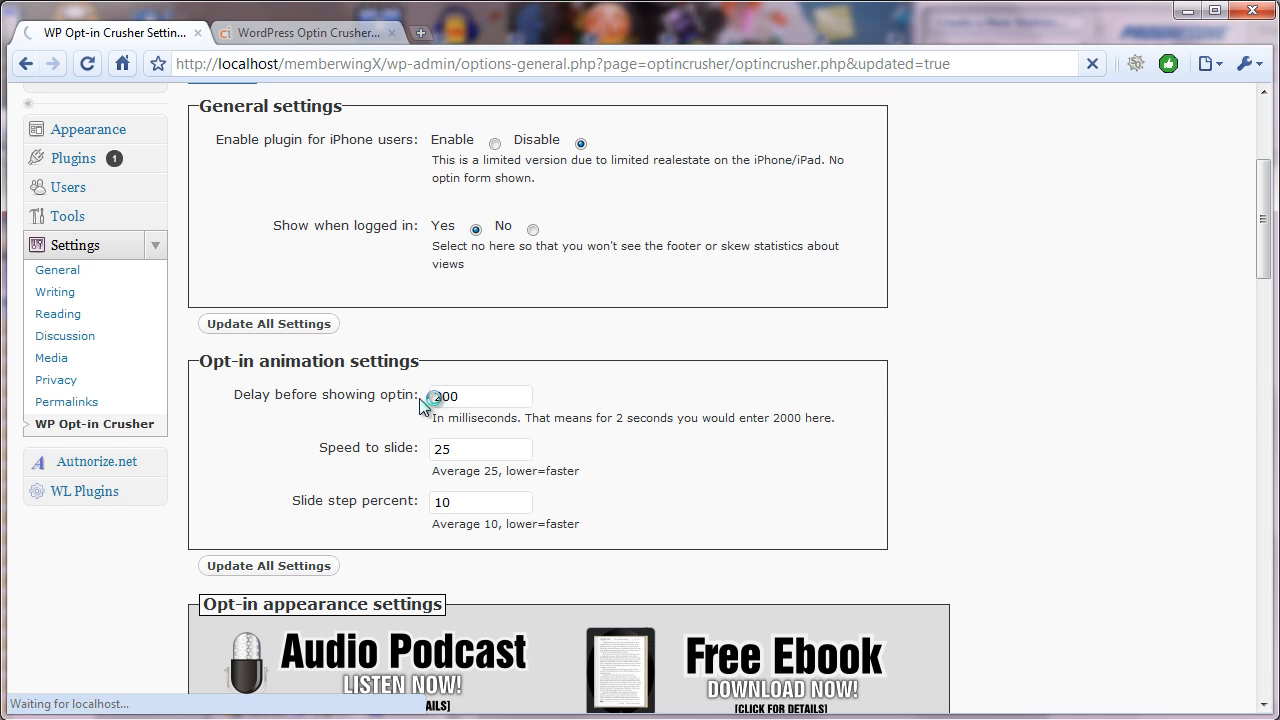
{"action": "left_click", "coordinate": [310, 33]}
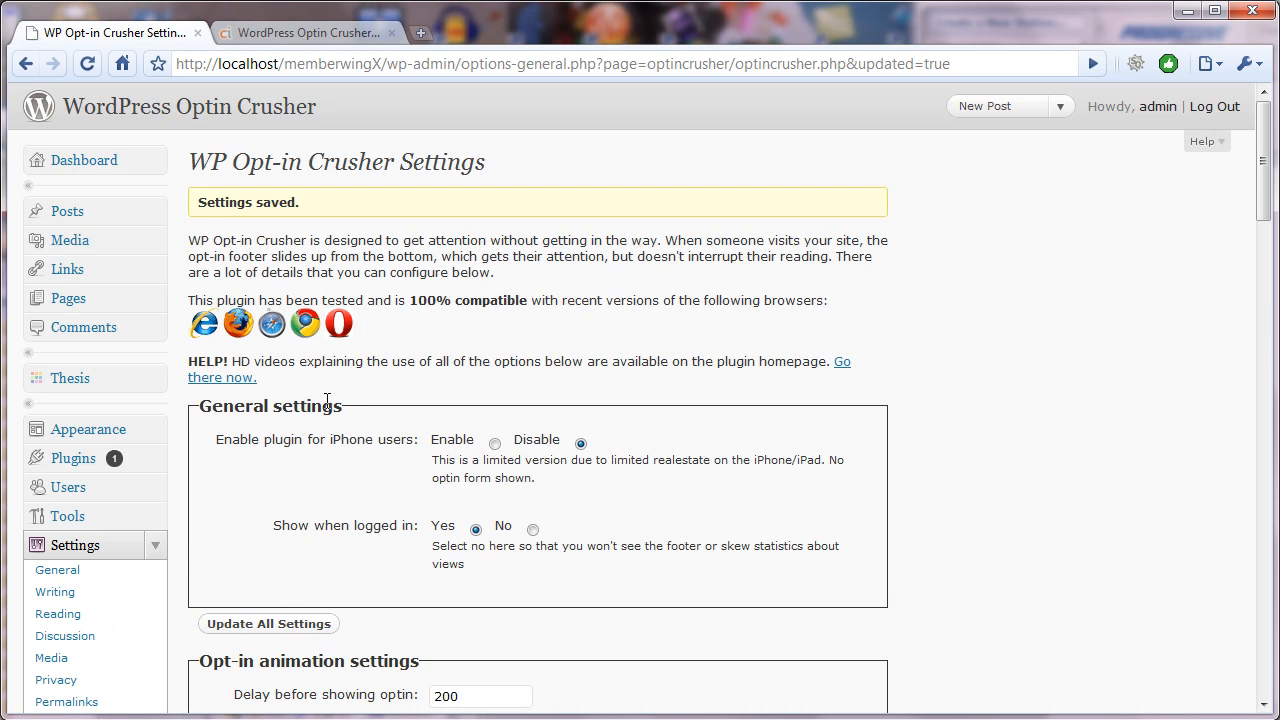
- Enter an opt-in slide speed of 100 and save the settings
{"action": "scroll", "scroll_direction": "down", "scroll_amount": 3}
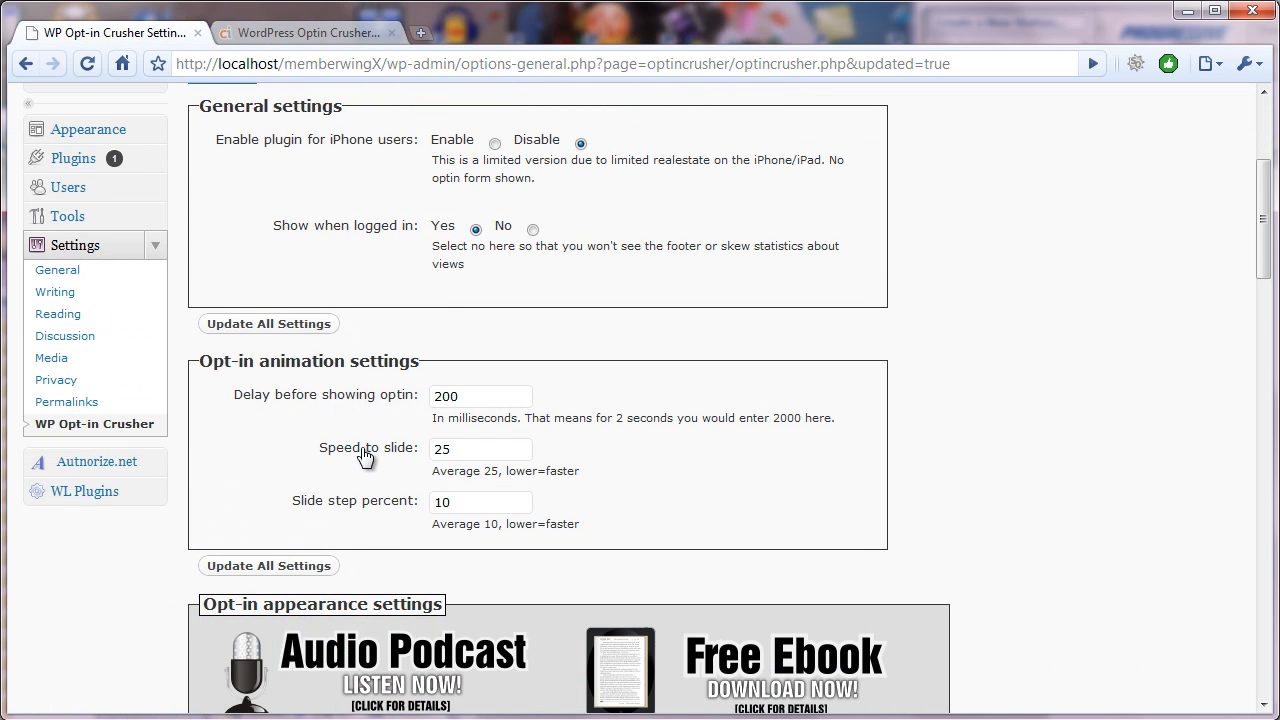
{"action": "mouse_move", "coordinate": [382, 461]}
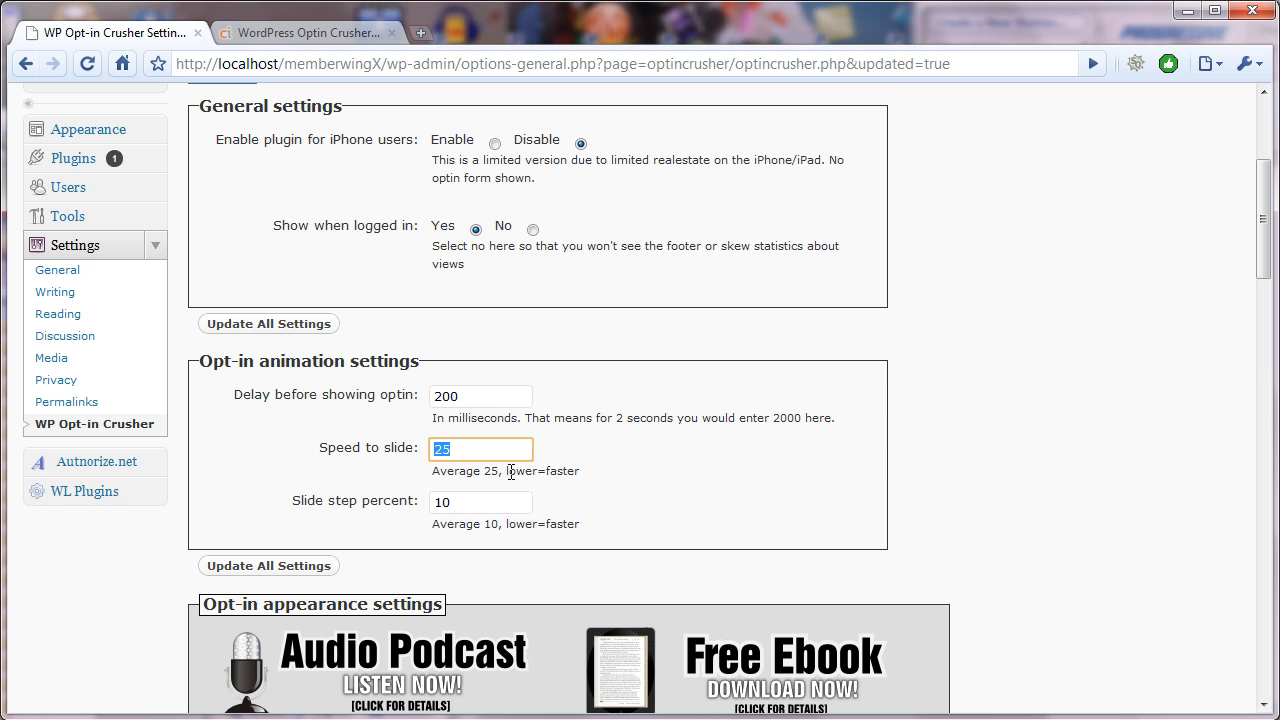
{"action": "type", "text": "100"}
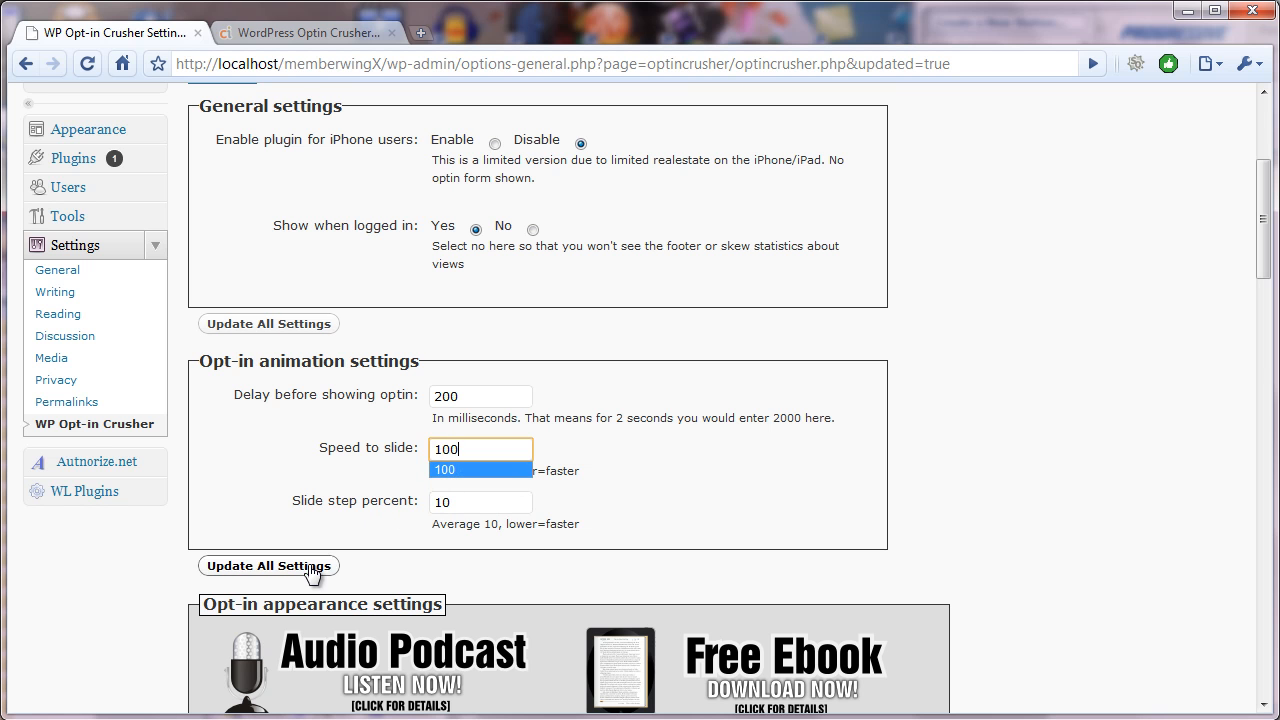
{"action": "left_click", "coordinate": [268, 565]}
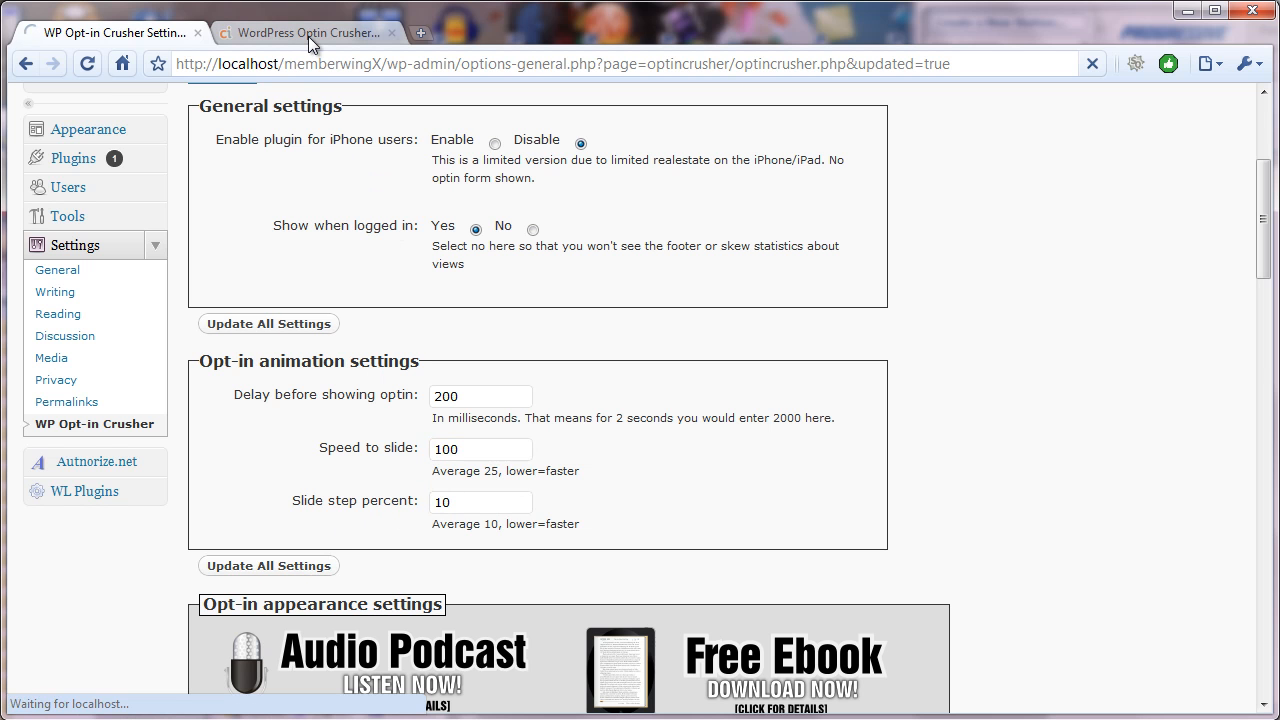
- Reload the live site, expand the footer opt-in bar, and return to the settings page
{"action": "left_click", "coordinate": [310, 32]}
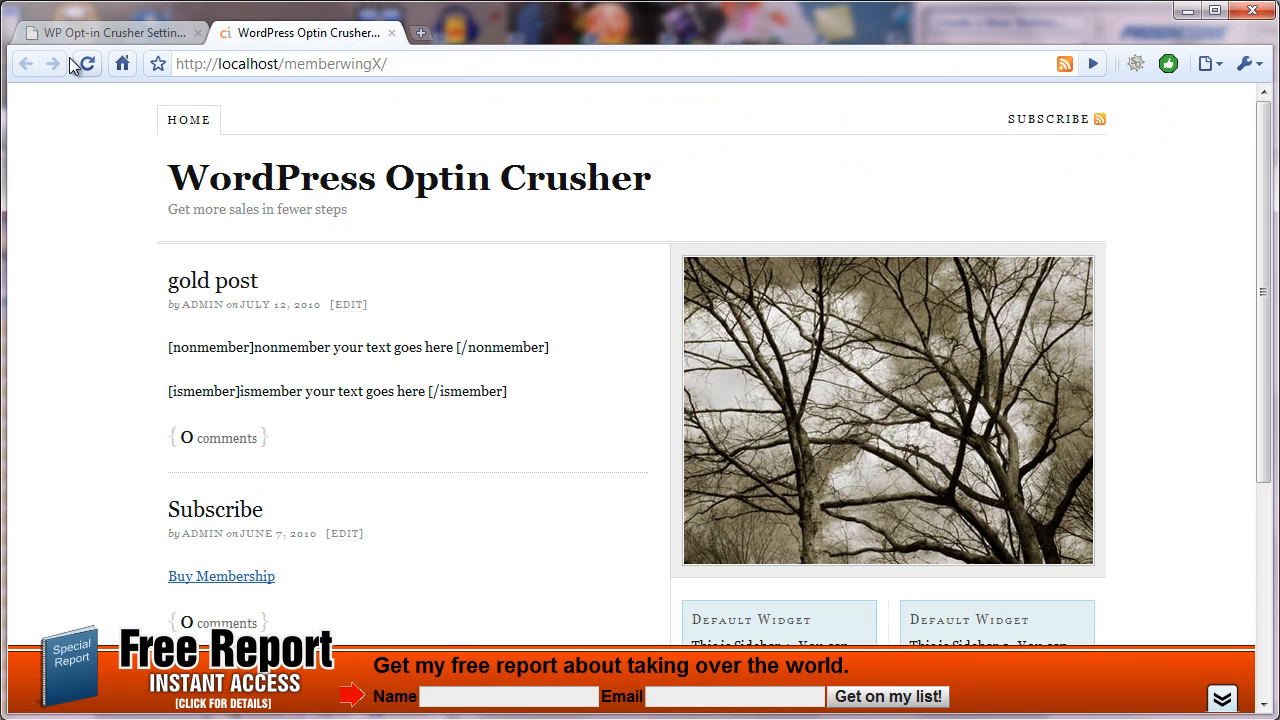
{"action": "left_click", "coordinate": [56, 72]}
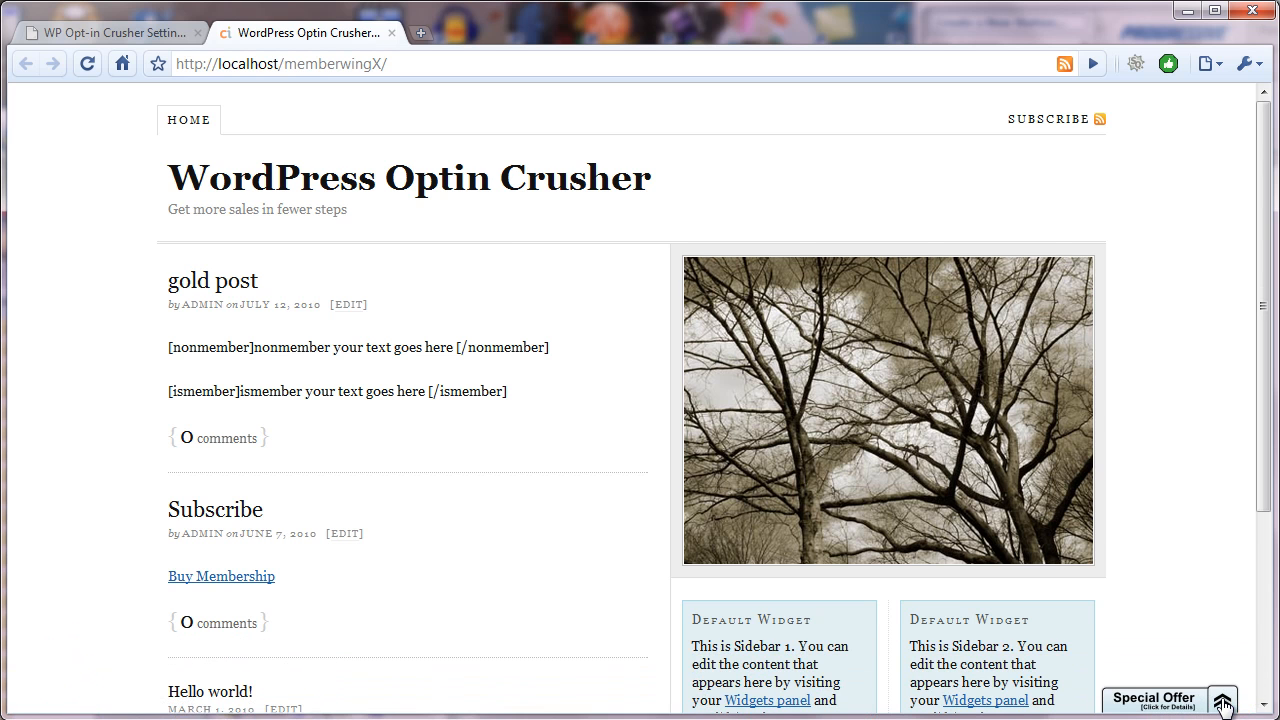
{"action": "left_click", "coordinate": [1224, 699]}
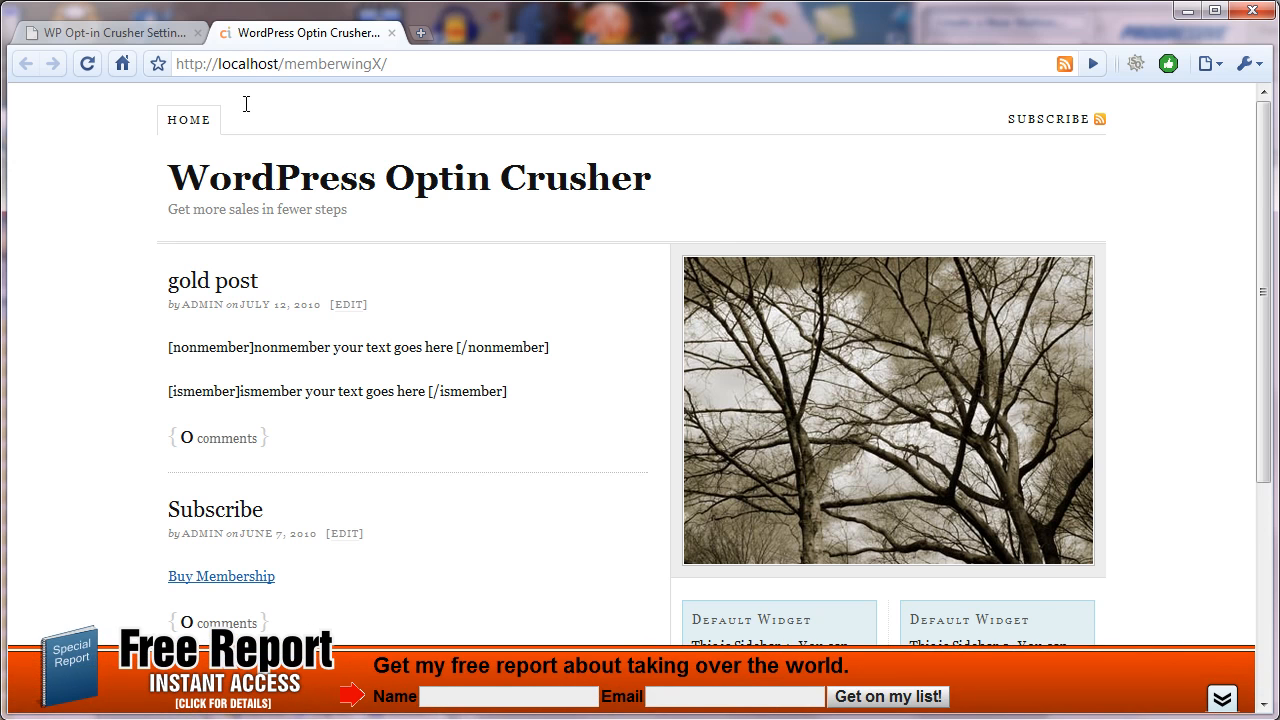
{"action": "left_click", "coordinate": [100, 32]}
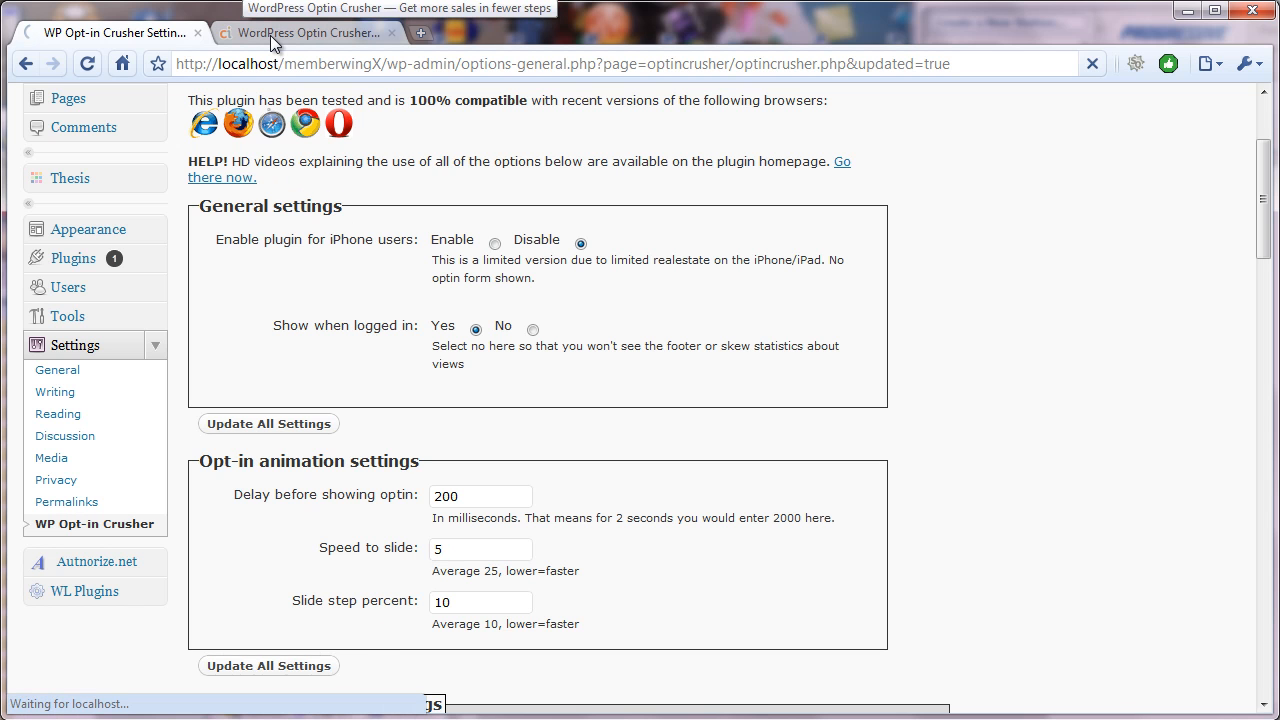
- Change the slide speed to 25, save, and view the footer bar on the live site
{"action": "left_click", "coordinate": [310, 32]}
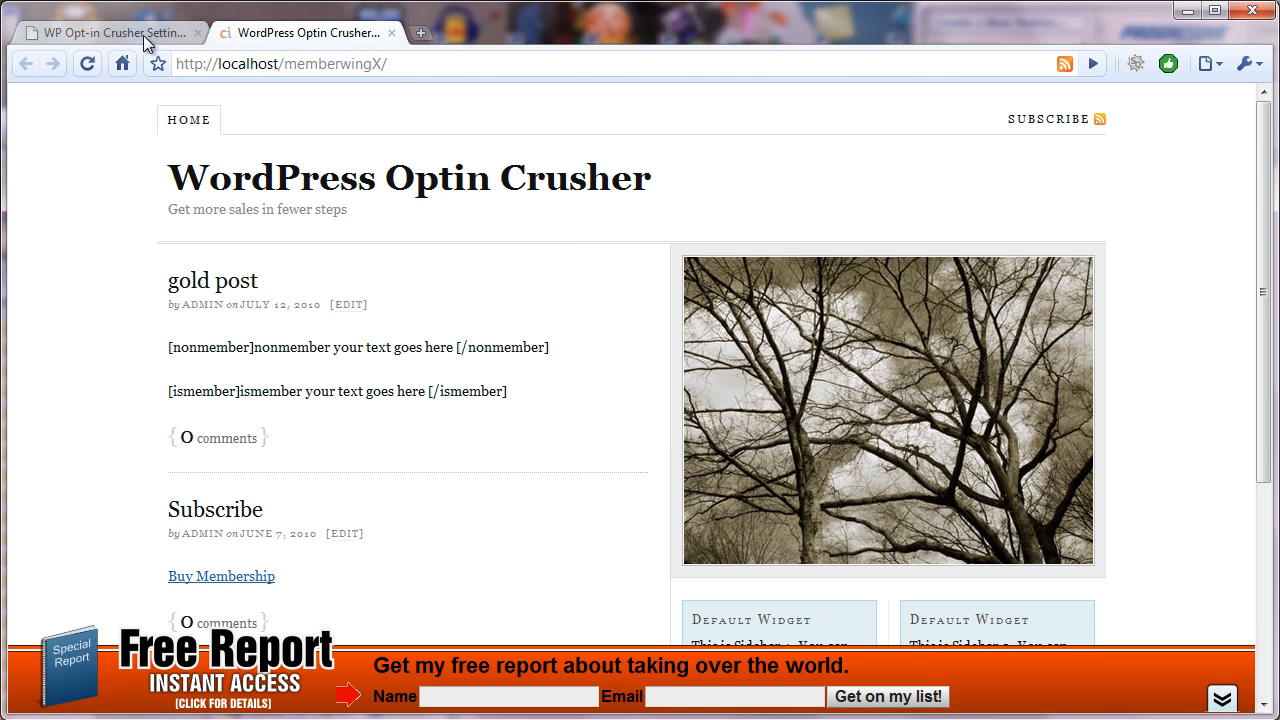
{"action": "left_click", "coordinate": [110, 35]}
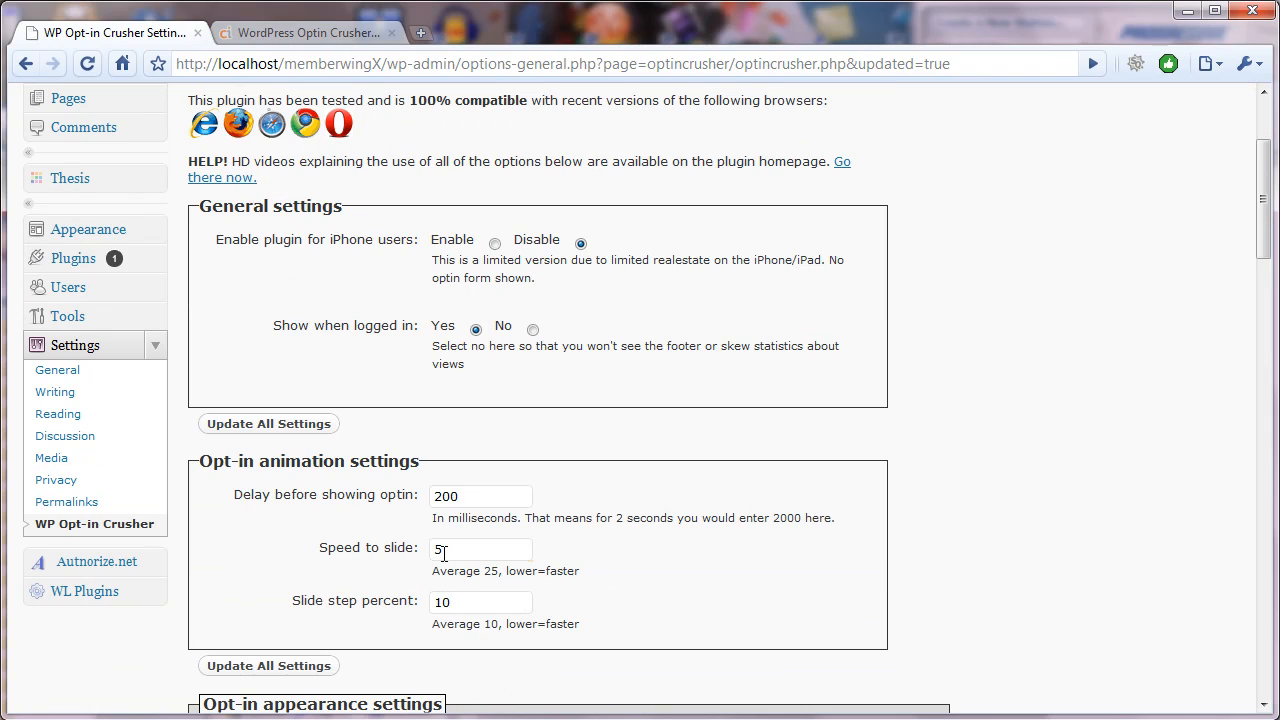
{"action": "left_click", "coordinate": [478, 549]}
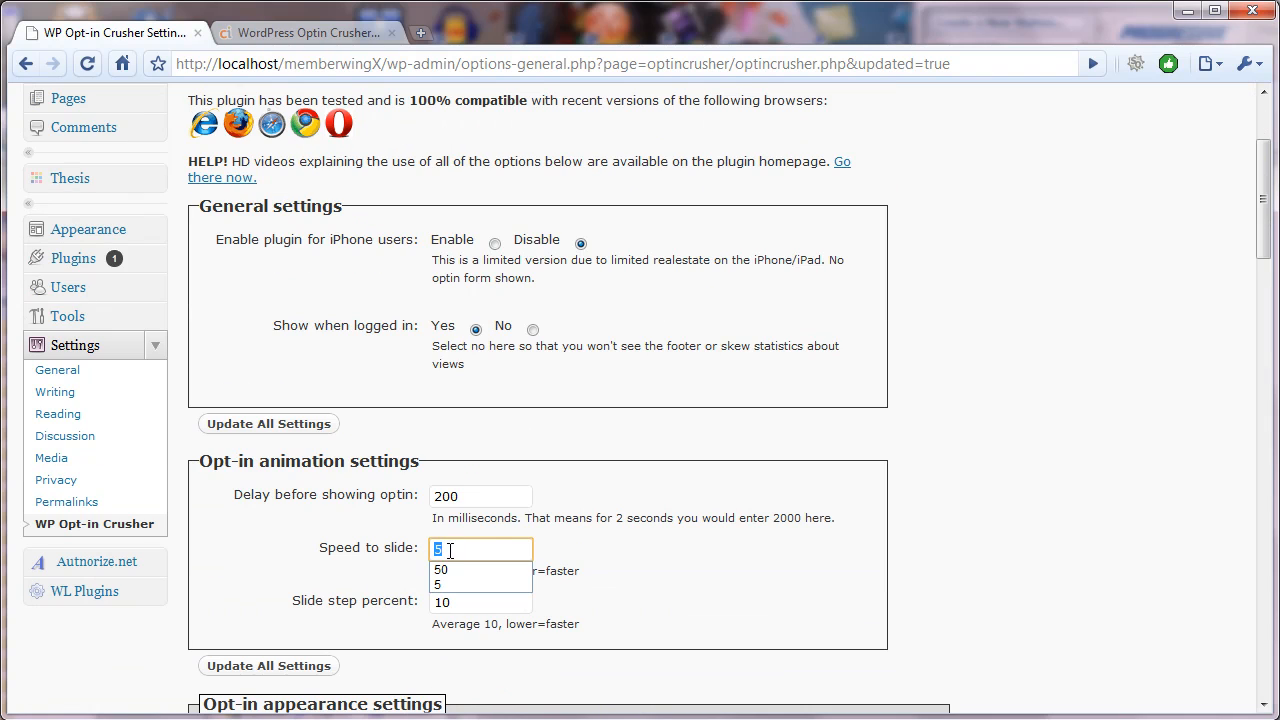
{"action": "type", "text": "25"}
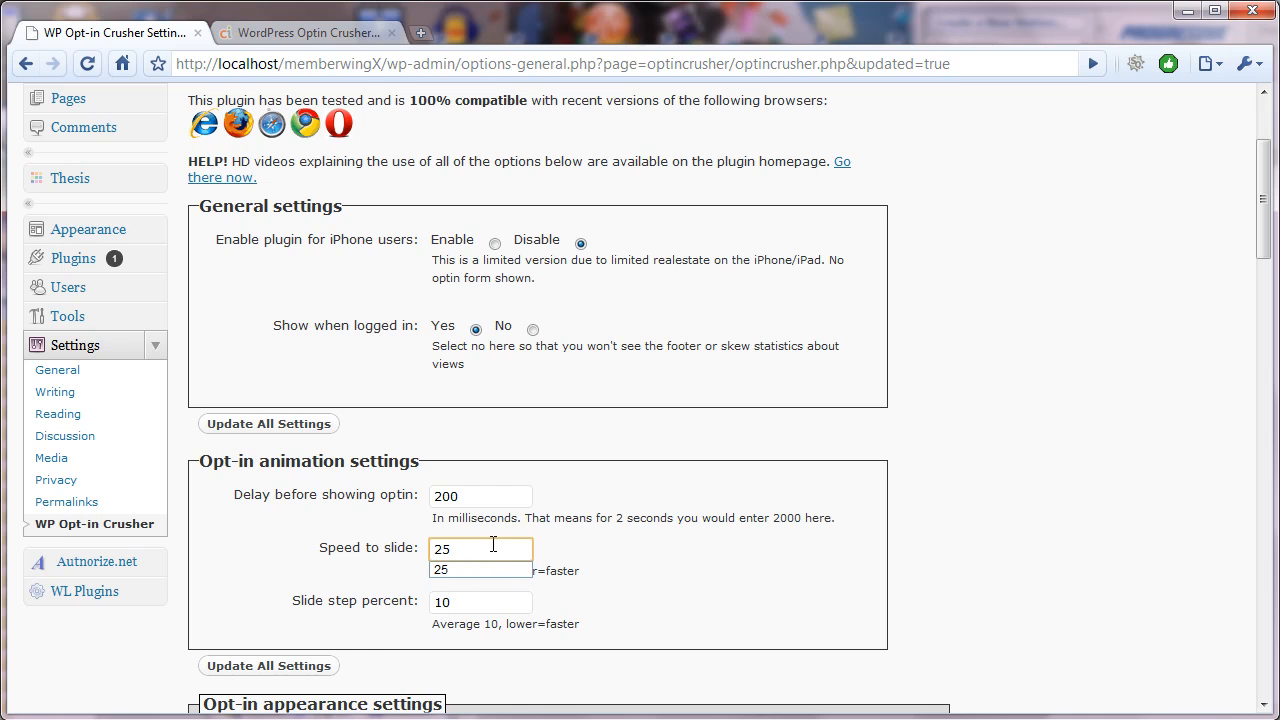
{"action": "left_click", "coordinate": [290, 30]}
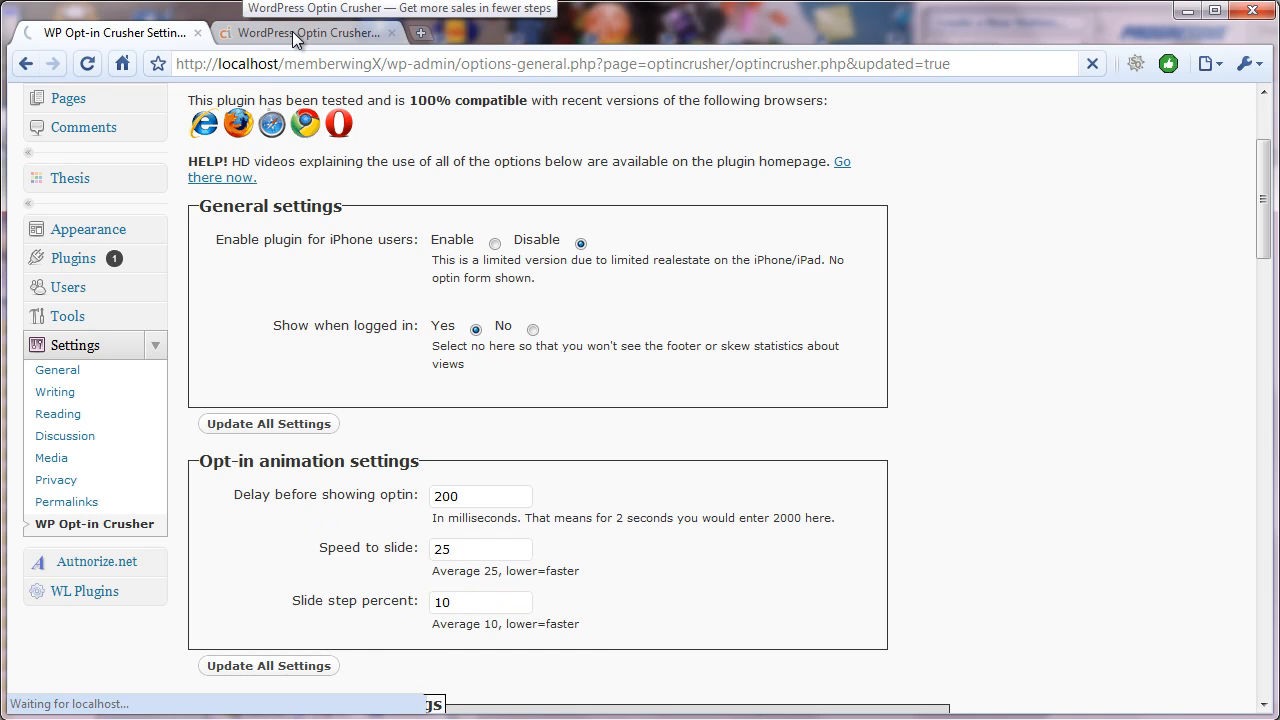
{"action": "left_click", "coordinate": [310, 33]}
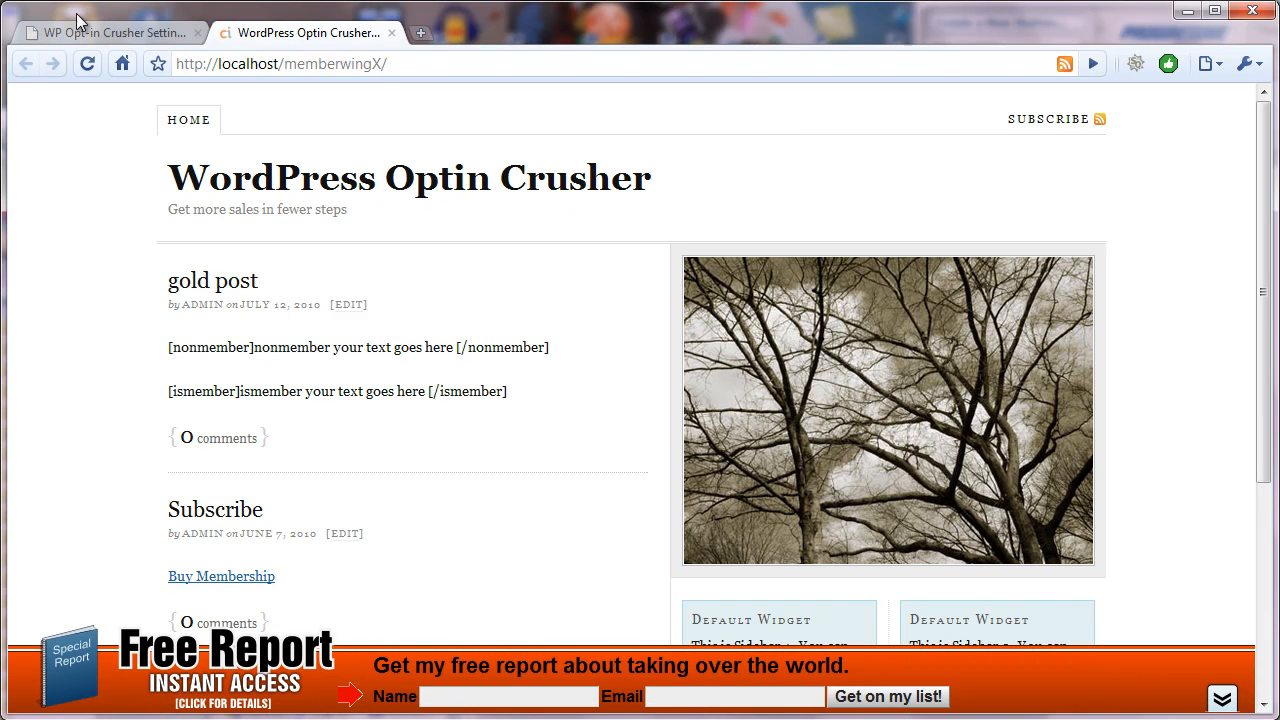
- Save a slide speed of 5 with slide step 1 and switch to the live site
{"action": "left_click", "coordinate": [110, 25]}
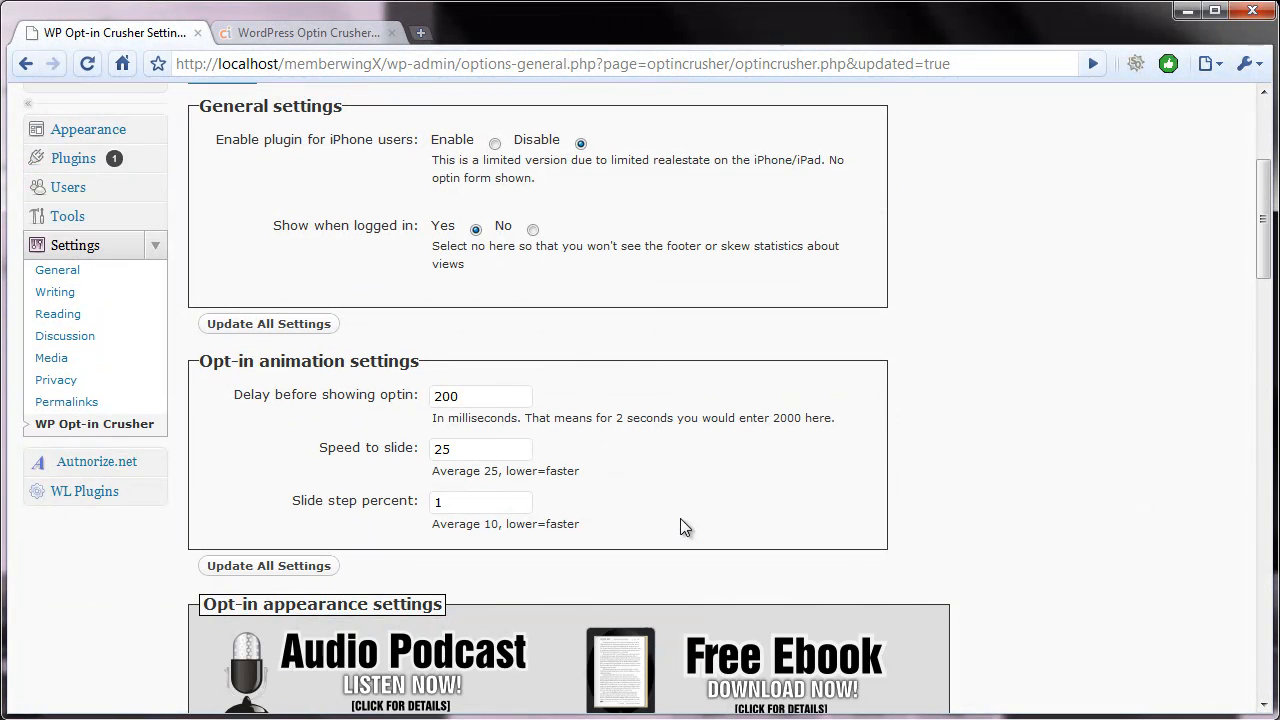
{"action": "left_click", "coordinate": [480, 449]}
{"action": "type", "text": "5"}
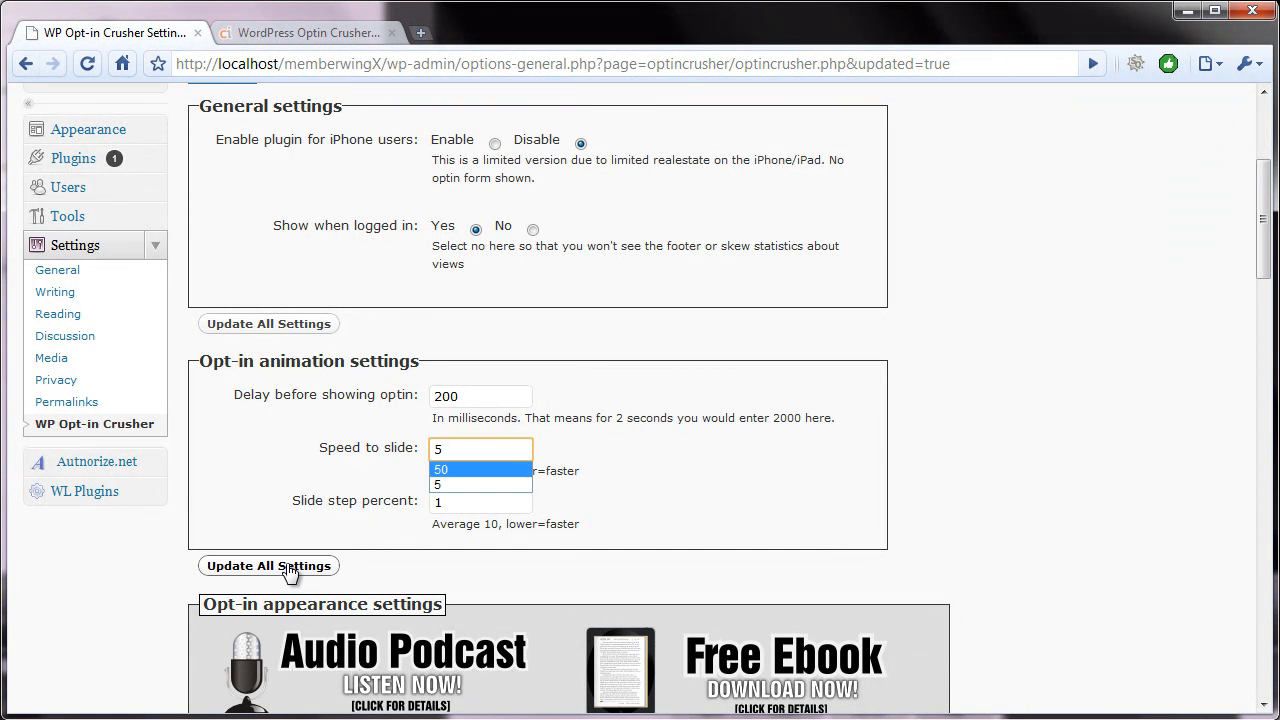
{"action": "left_click", "coordinate": [268, 566]}
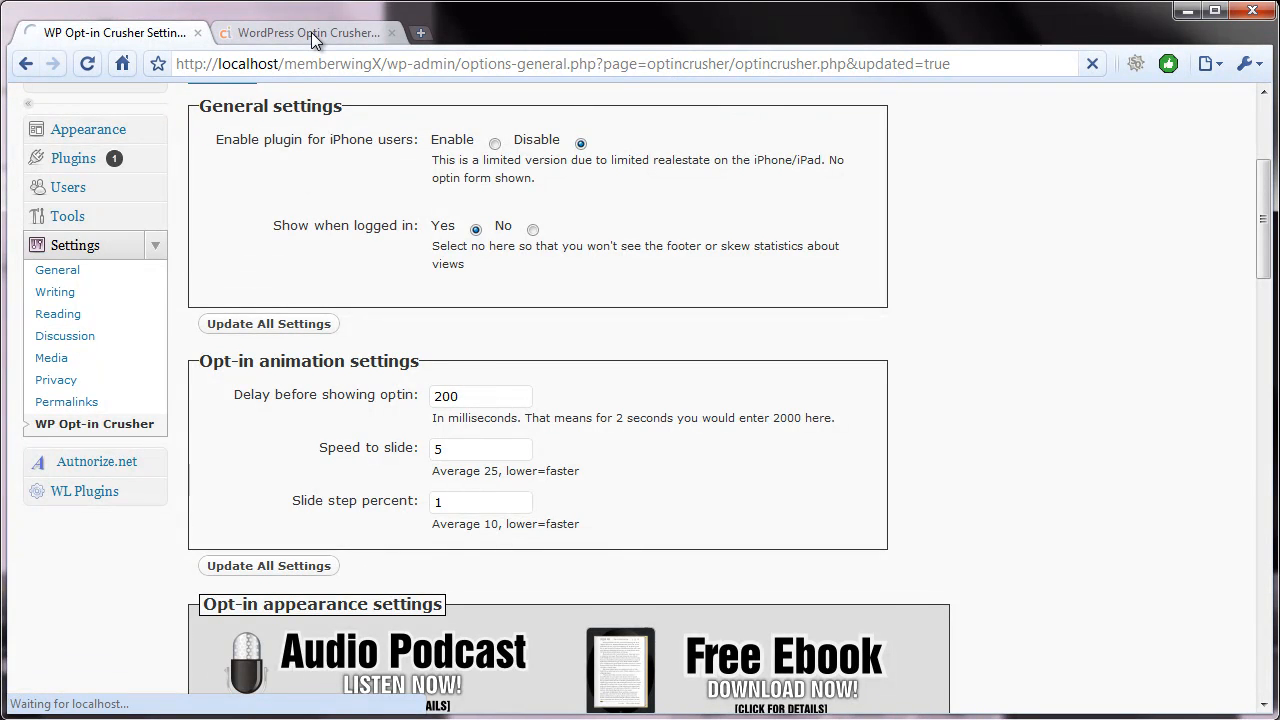
{"action": "left_click", "coordinate": [310, 33]}
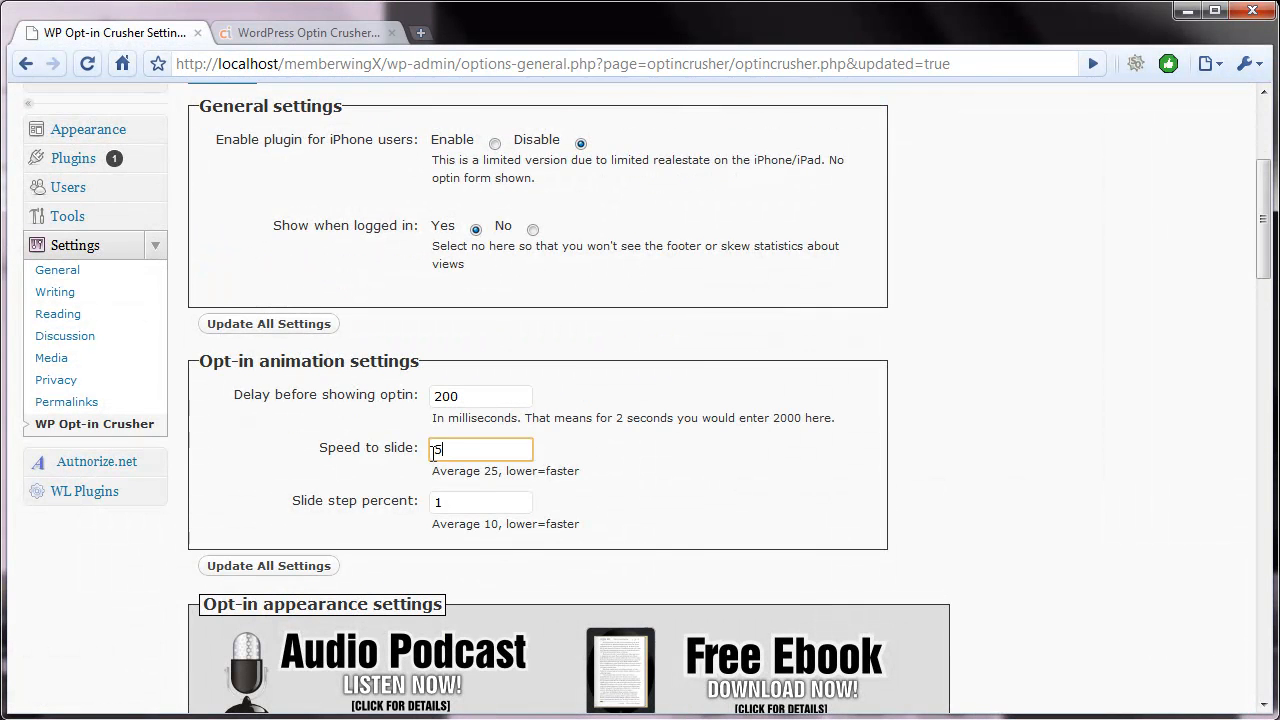
- Enter 25 for slide speed and slide step, then expand the bar on the live site
{"action": "left_click", "coordinate": [480, 502]}
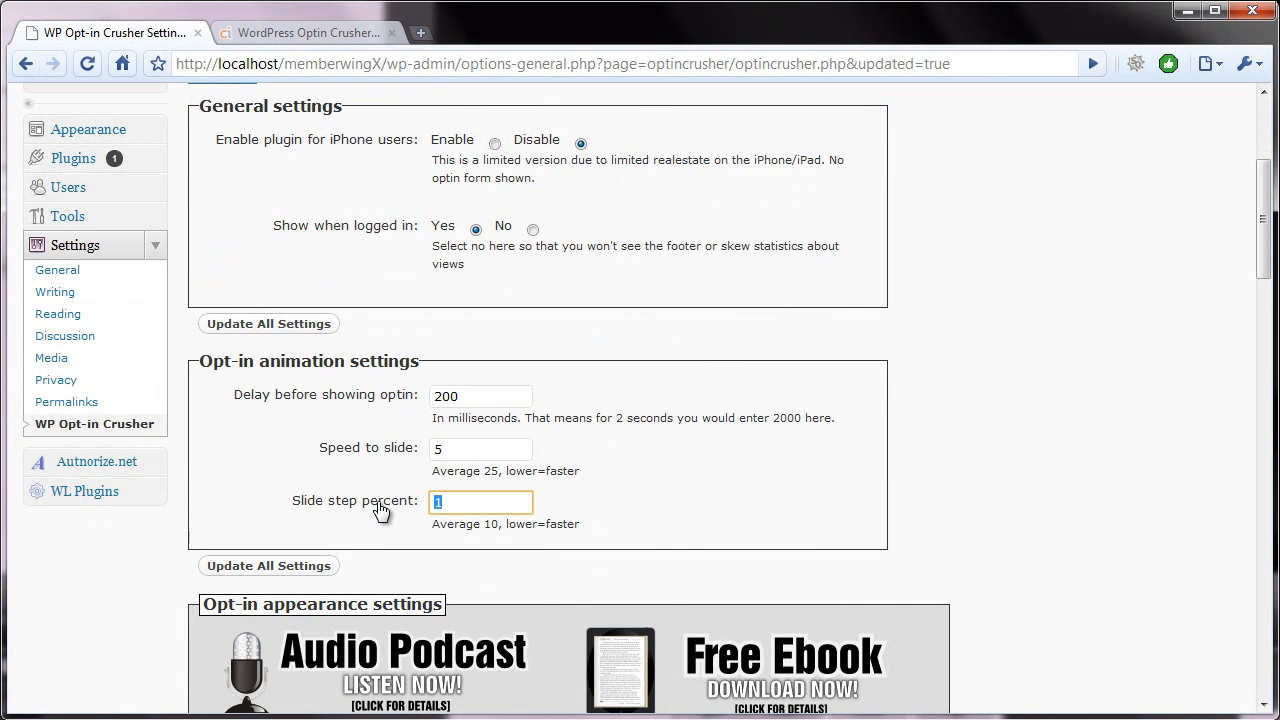
{"action": "type", "text": "25"}
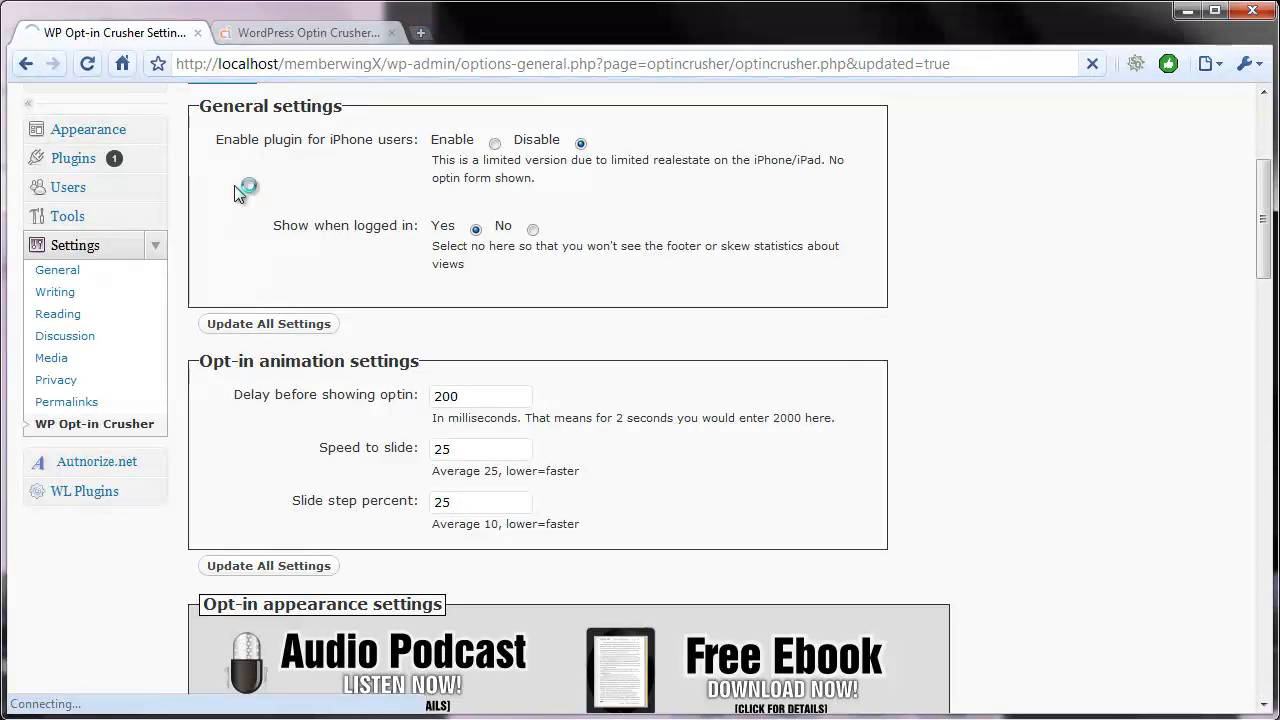
{"action": "left_click", "coordinate": [305, 33]}
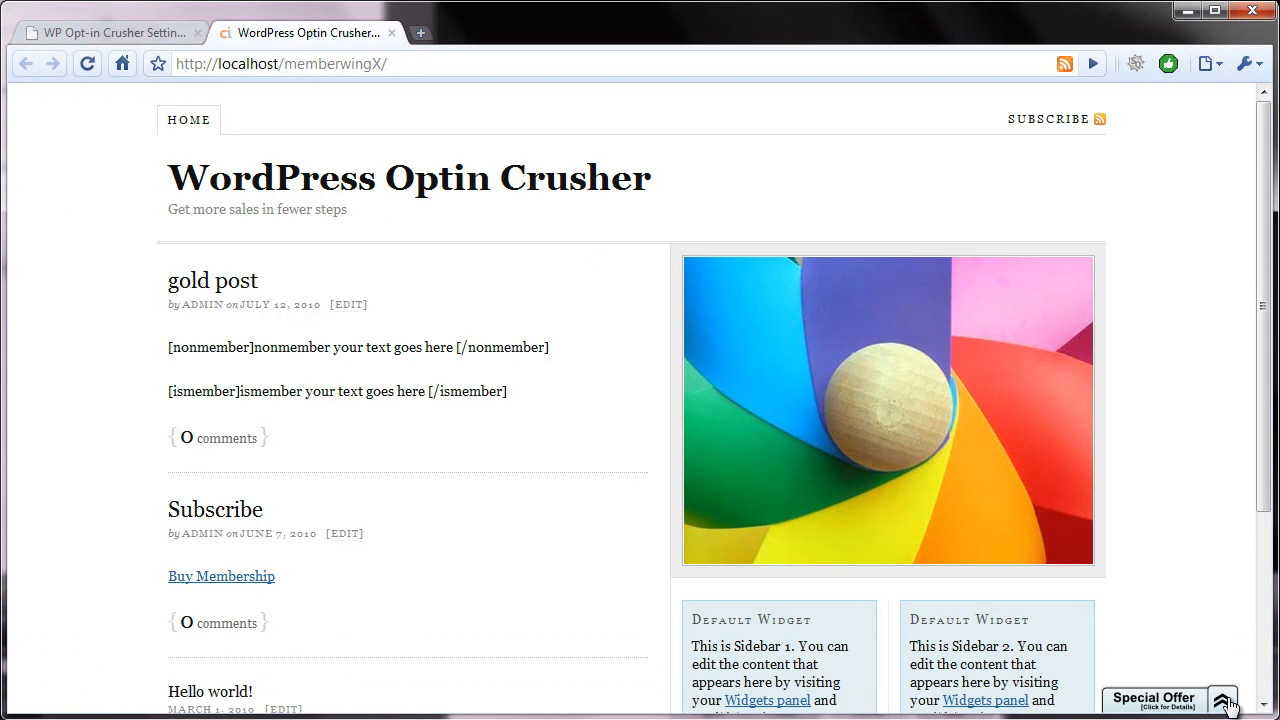
{"action": "left_click", "coordinate": [1225, 697]}
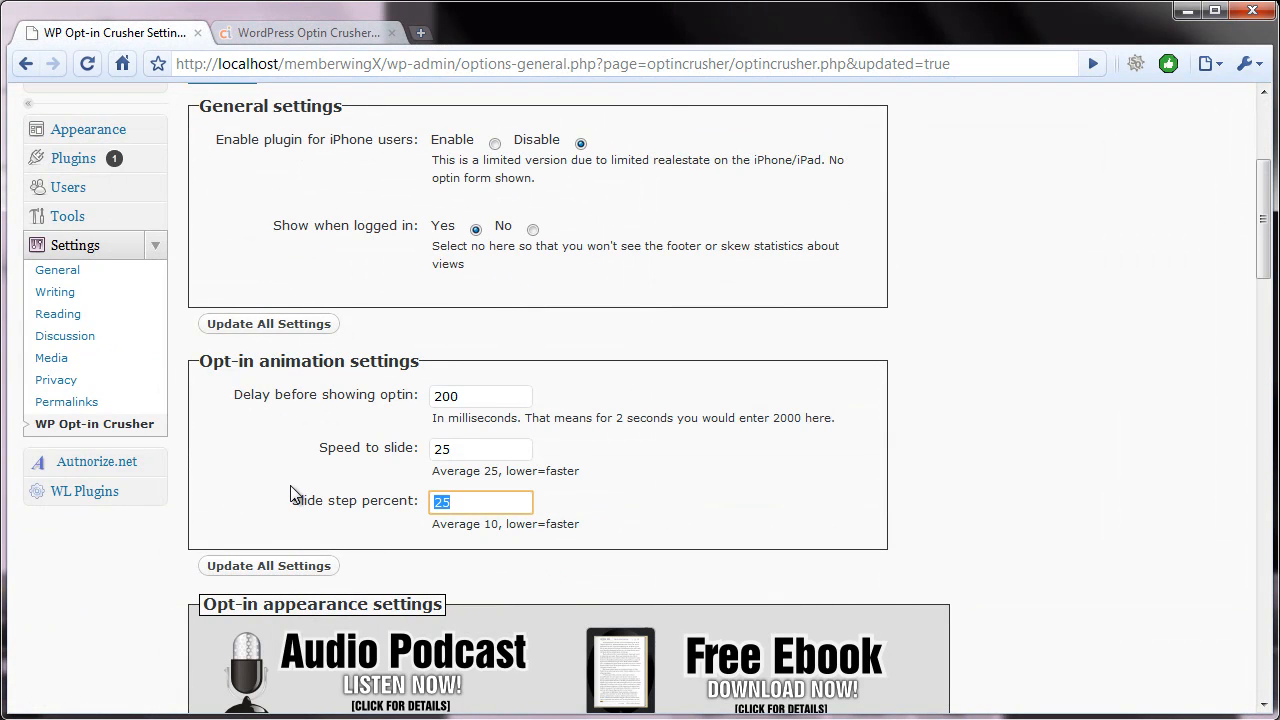
- Save a slide step of 5 and reload the live site to test the bar
{"action": "left_click", "coordinate": [268, 566]}
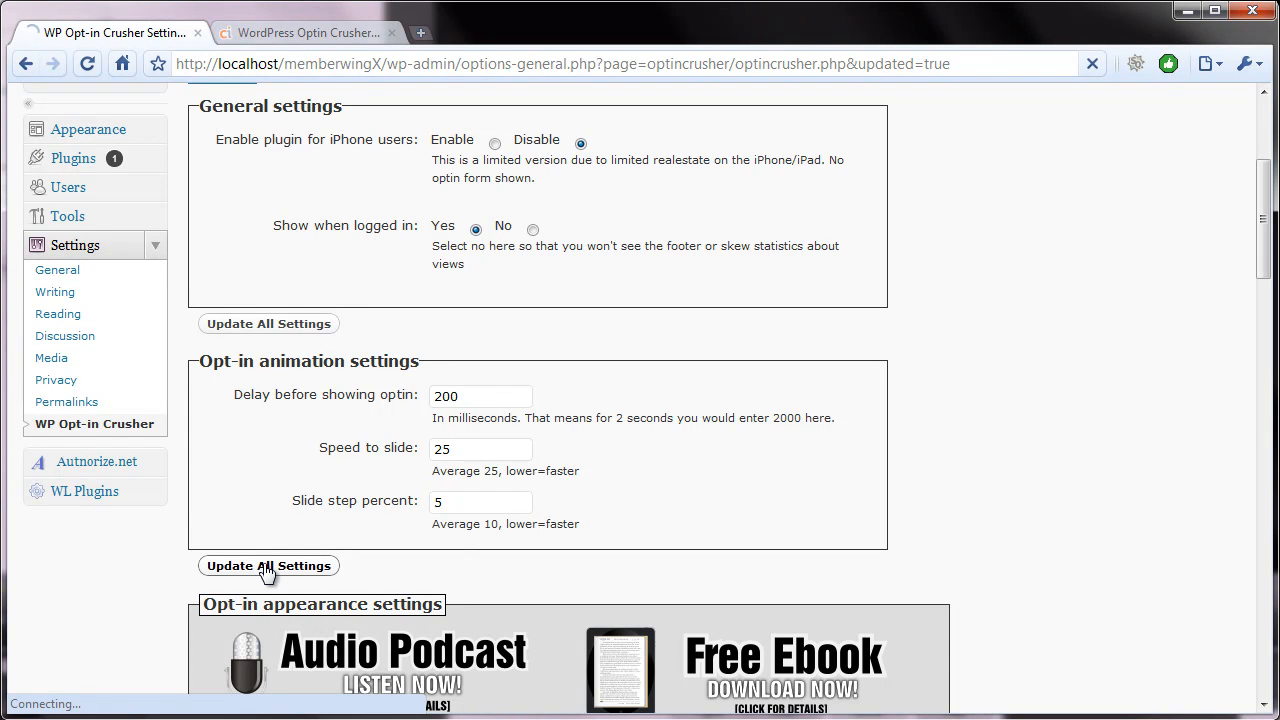
{"action": "left_click", "coordinate": [268, 565]}
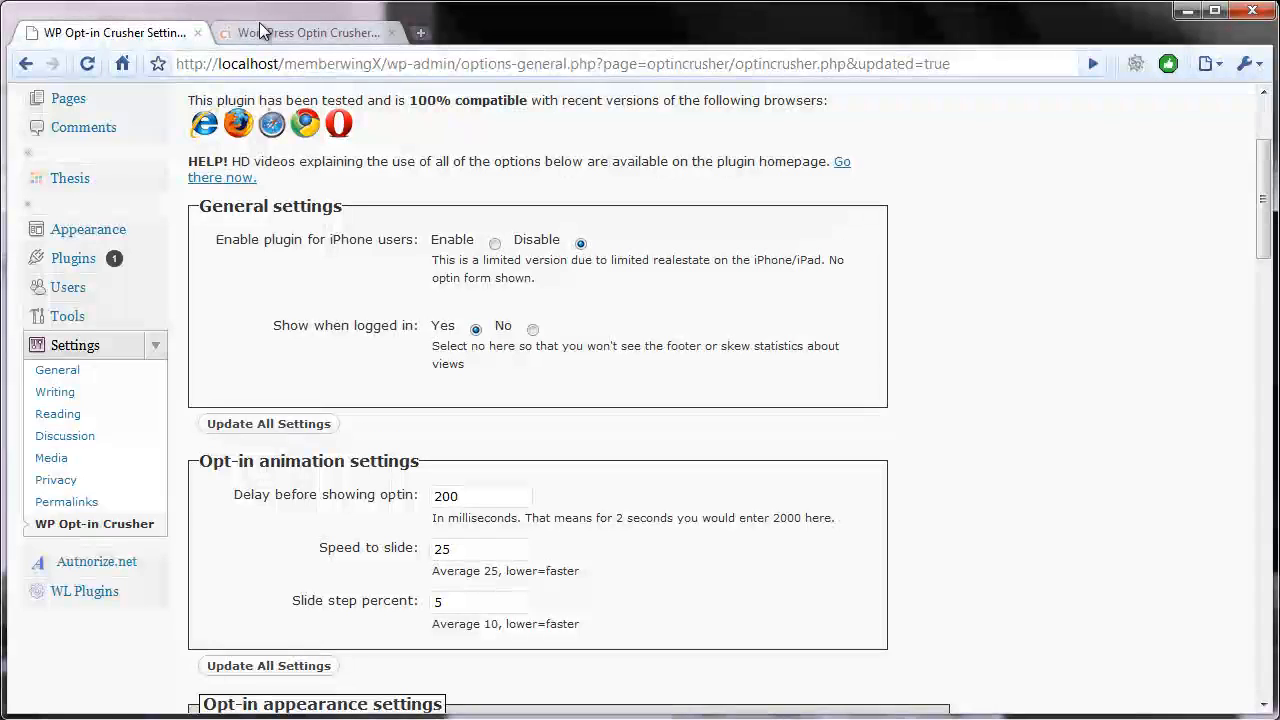
{"action": "left_click", "coordinate": [300, 33]}
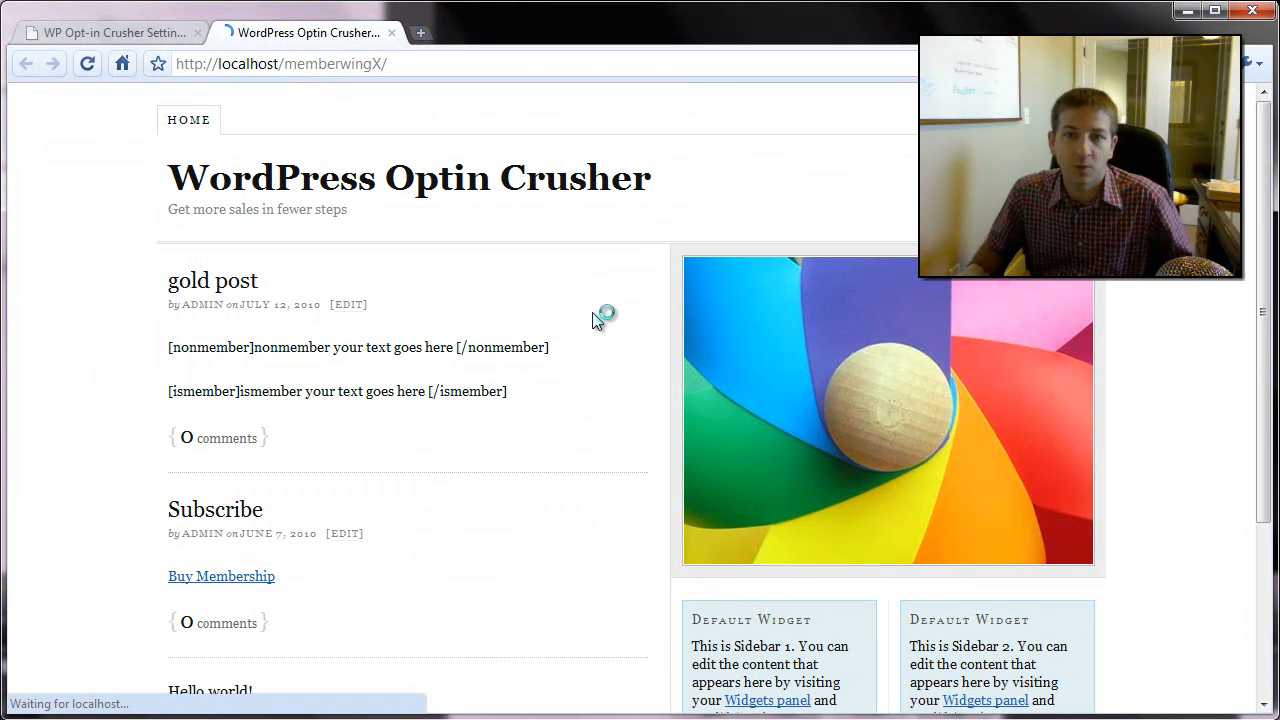